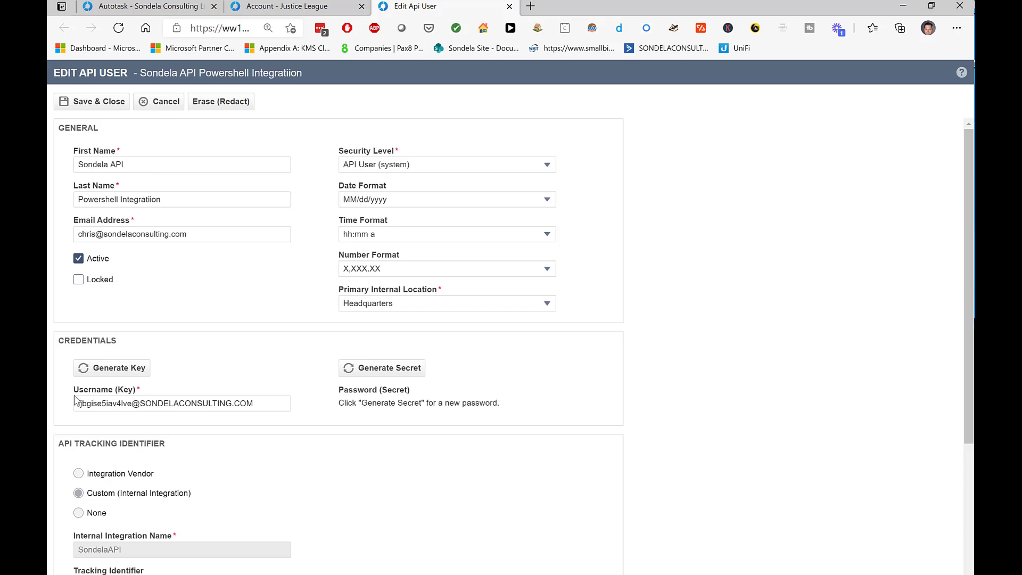
{"action": "mouse_move", "coordinate": [361, 383]}
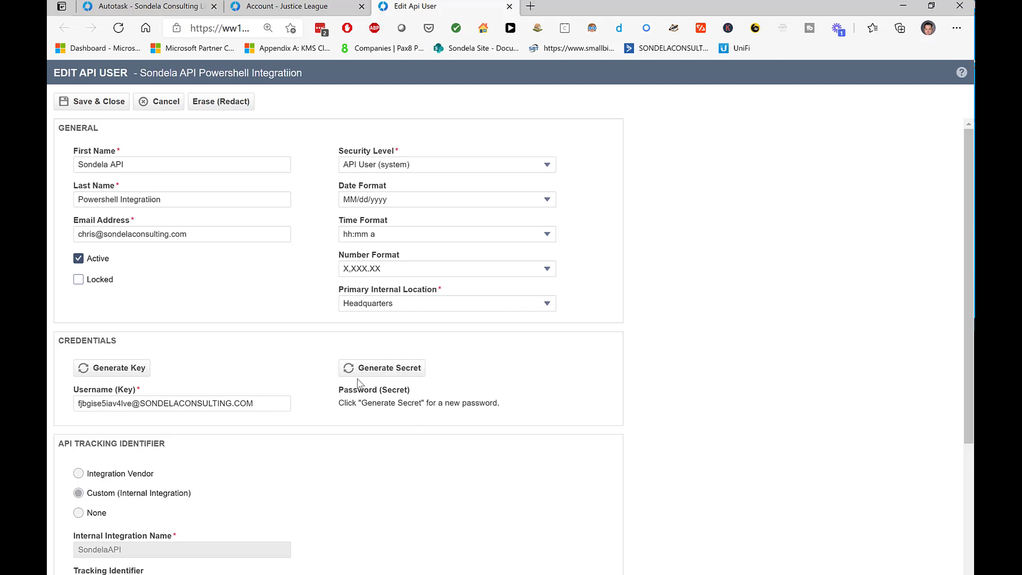
Select the API user's custom-integration Tracking Identifier value for copying.
{"action": "scroll", "scroll_direction": "down", "scroll_amount": 3}
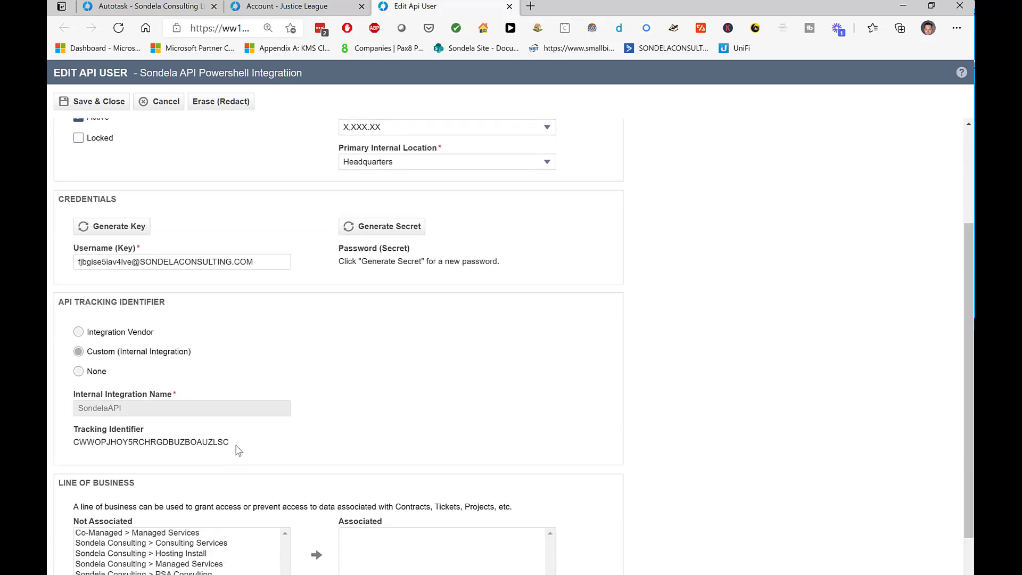
{"action": "mouse_move", "coordinate": [163, 464]}
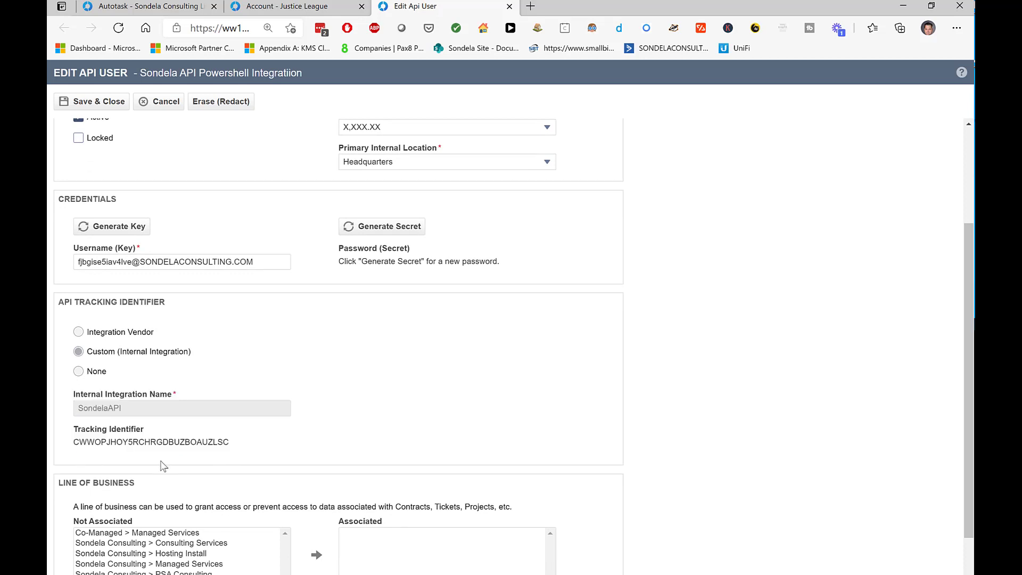
{"action": "mouse_move", "coordinate": [120, 384]}
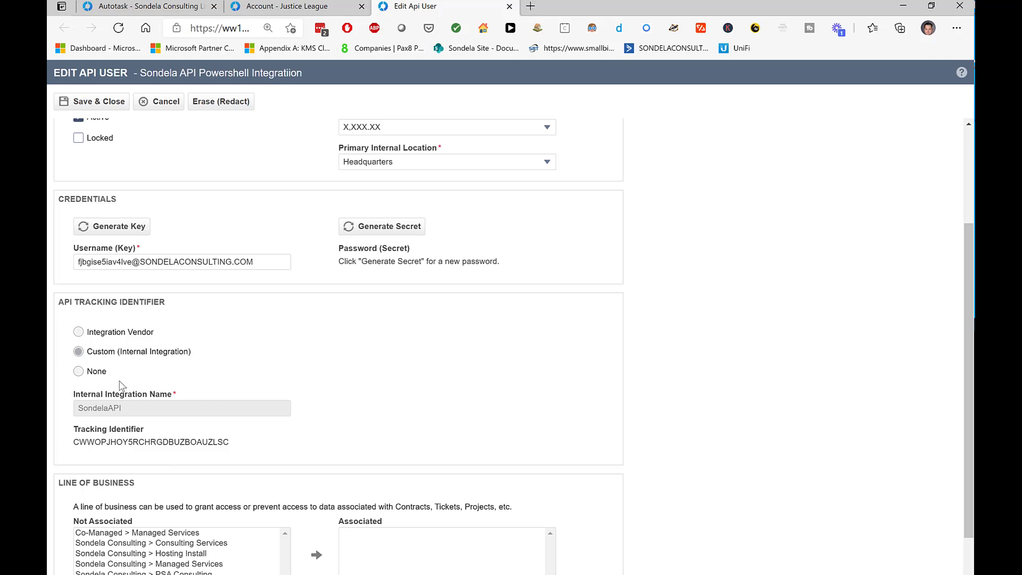
{"action": "mouse_move", "coordinate": [111, 359]}
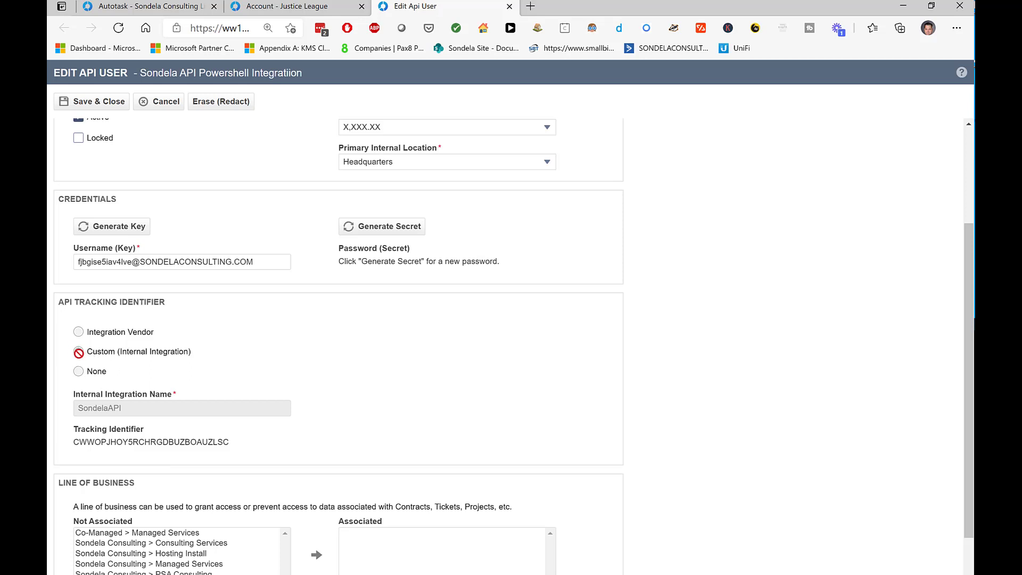
{"action": "double_click", "coordinate": [151, 442]}
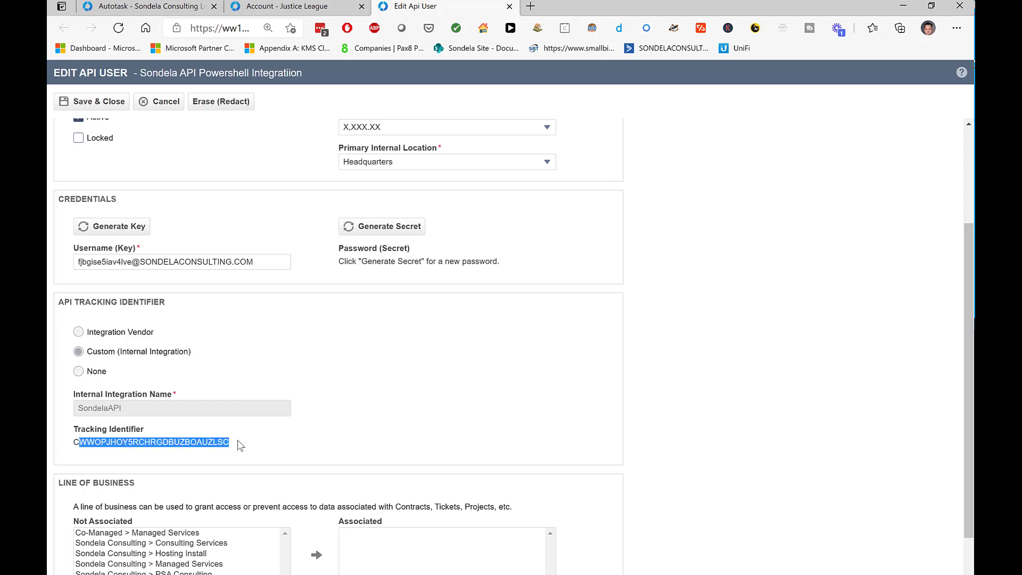
{"action": "mouse_move", "coordinate": [265, 449]}
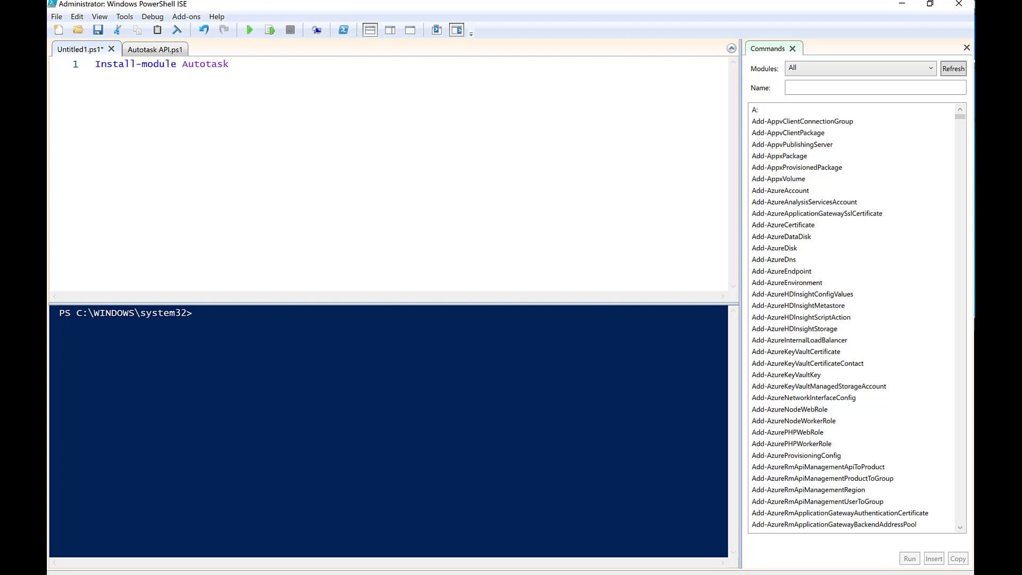
{"action": "mouse_move", "coordinate": [264, 77]}
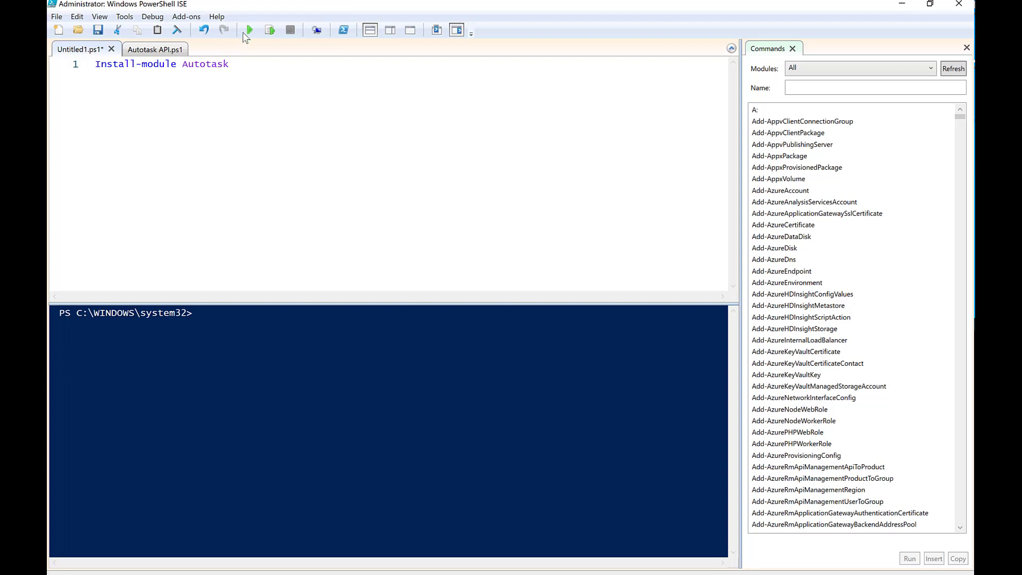
Run the Untitled1.ps1 script containing Install-module Autotask.
{"action": "left_click", "coordinate": [249, 30]}
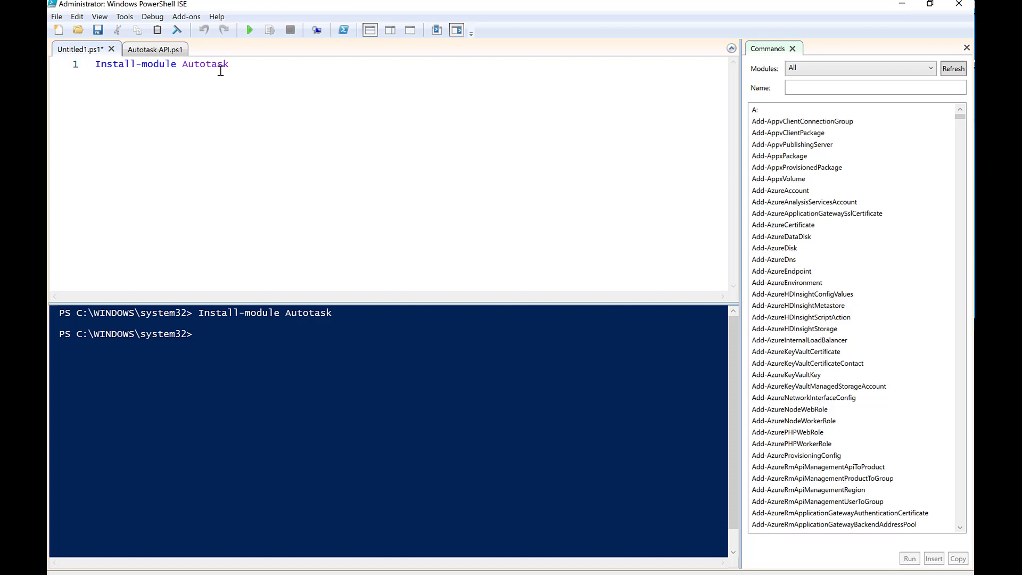
{"action": "left_click", "coordinate": [156, 49]}
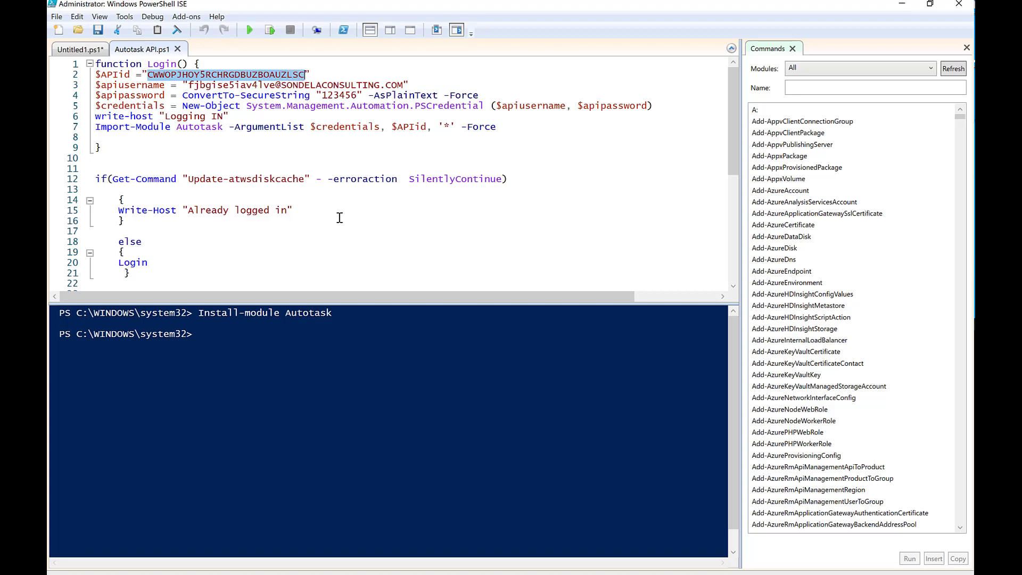
{"action": "mouse_move", "coordinate": [243, 102]}
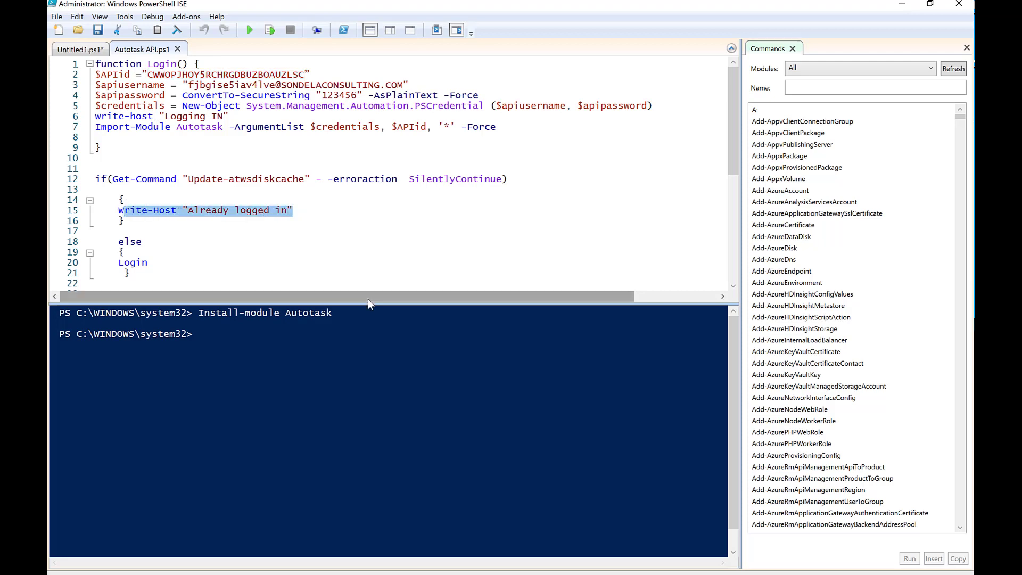
{"action": "mouse_move", "coordinate": [201, 220]}
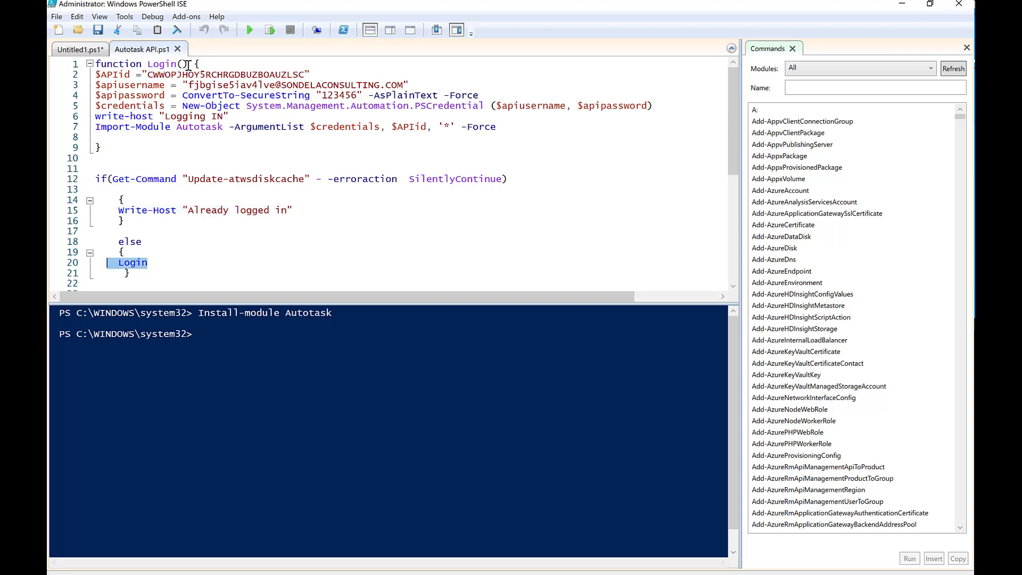
{"action": "mouse_move", "coordinate": [249, 30]}
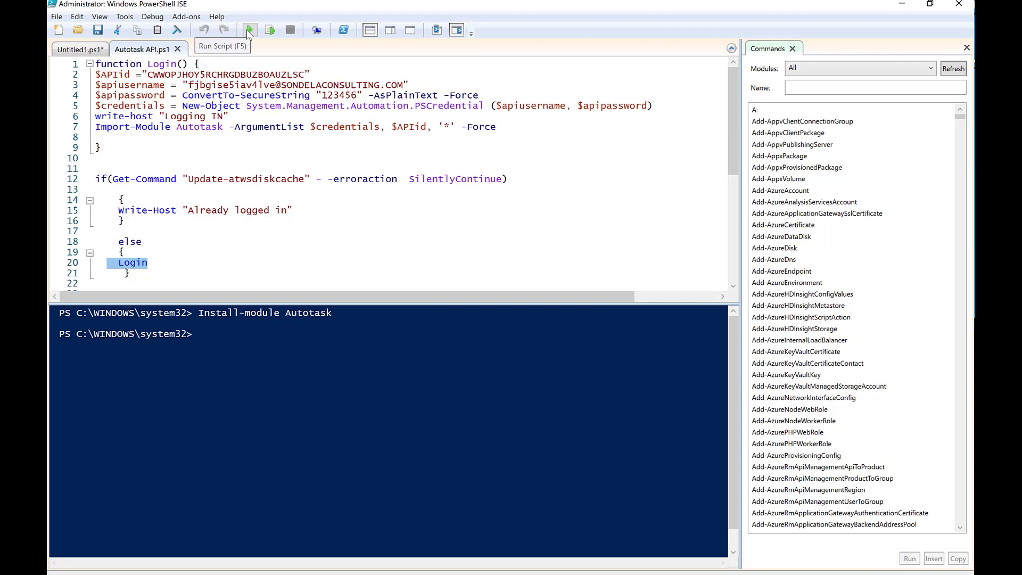
Run Autotask API.ps1 with the pasted tracking identifier so the console reports Logging IN.
{"action": "left_click", "coordinate": [249, 30]}
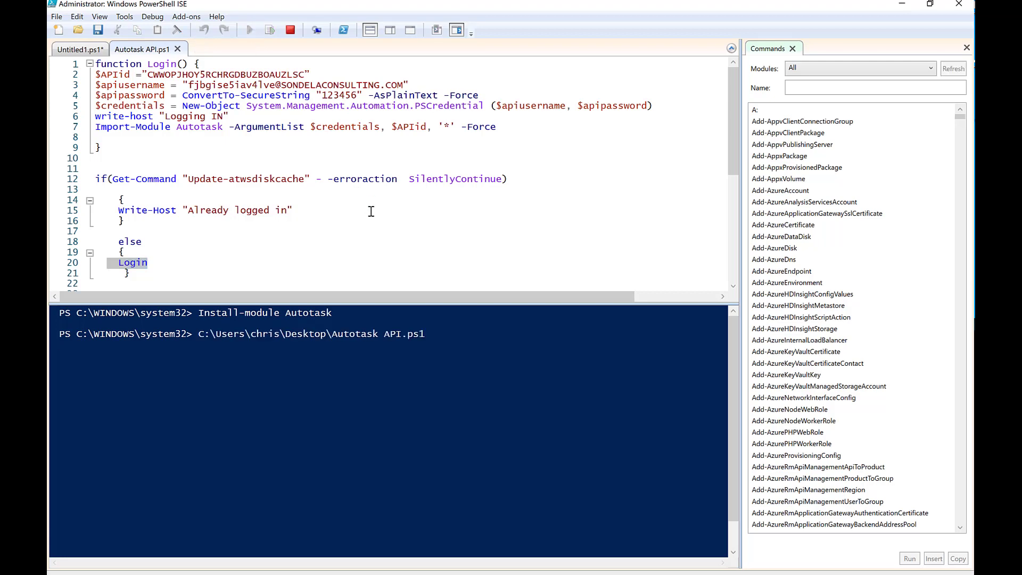
{"action": "left_click", "coordinate": [248, 30]}
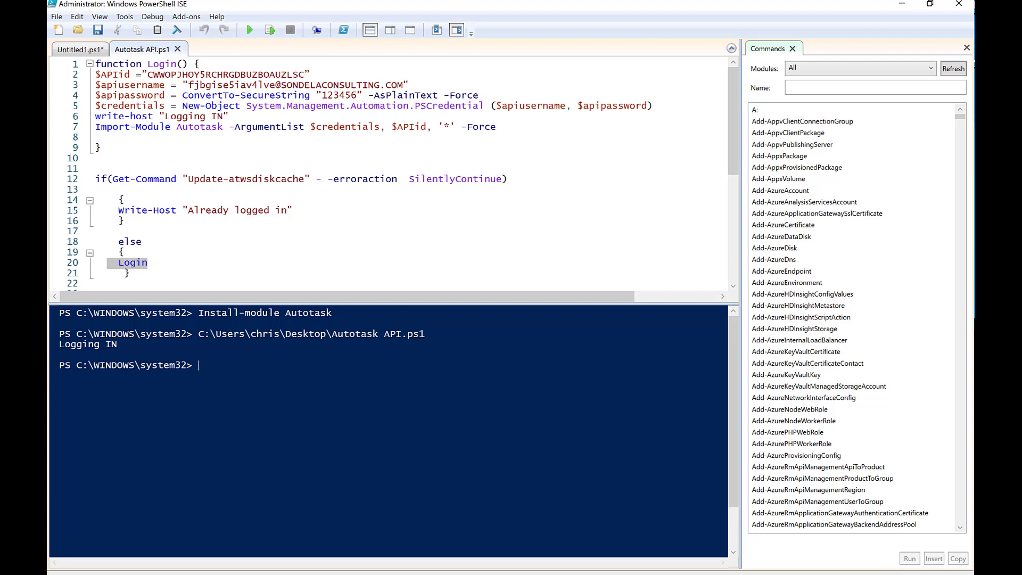
Filter the Commands pane to the Autotask module and show Get-AtwsAccount's details.
{"action": "left_click", "coordinate": [875, 87]}
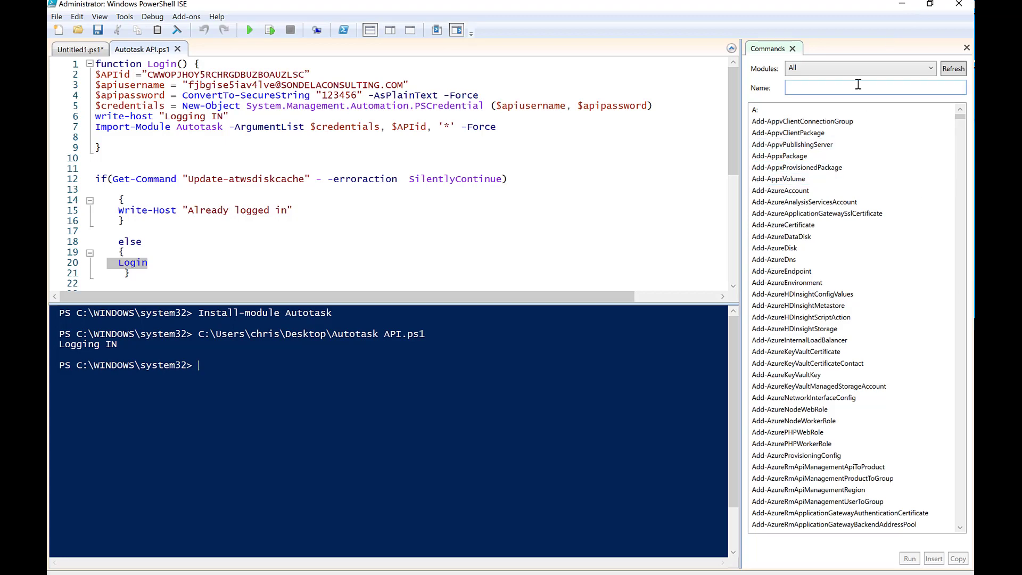
{"action": "left_click", "coordinate": [859, 68]}
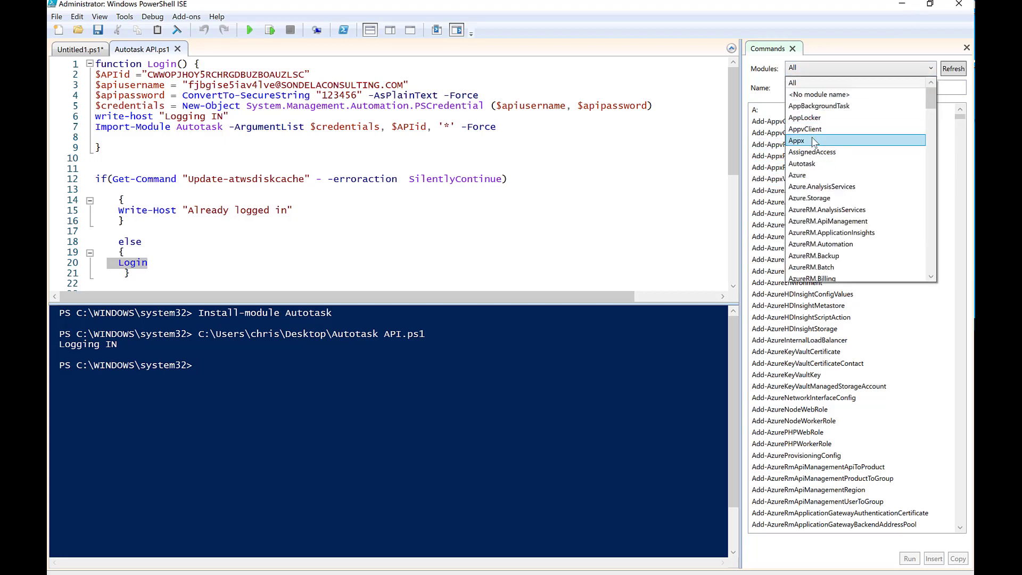
{"action": "left_click", "coordinate": [801, 164]}
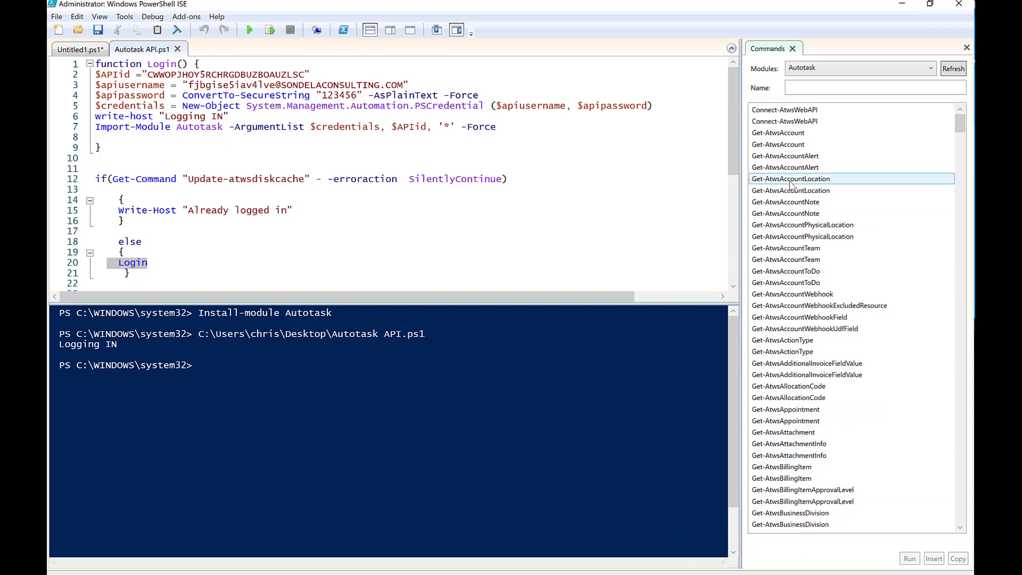
{"action": "mouse_move", "coordinate": [791, 179]}
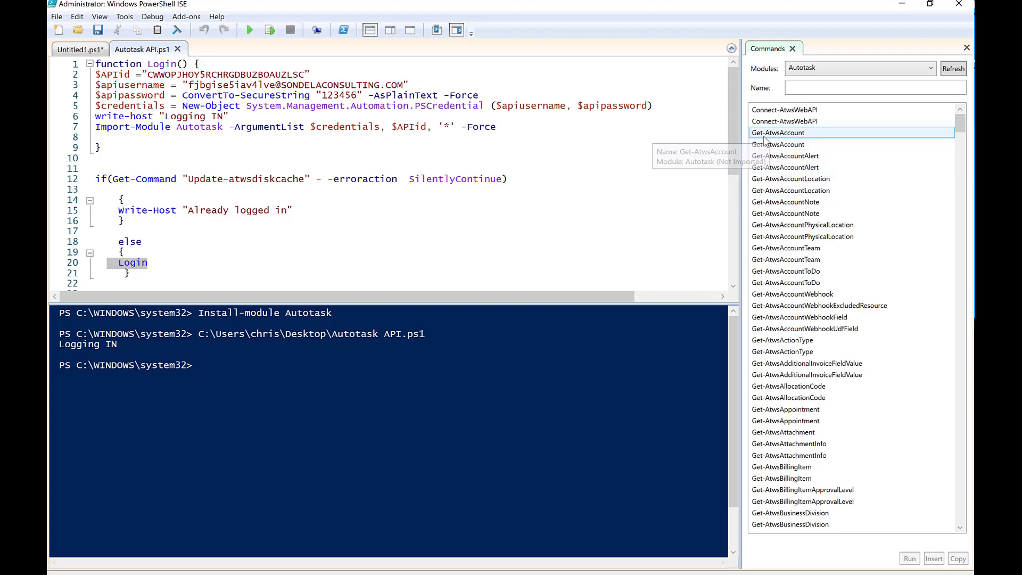
{"action": "left_click", "coordinate": [777, 132]}
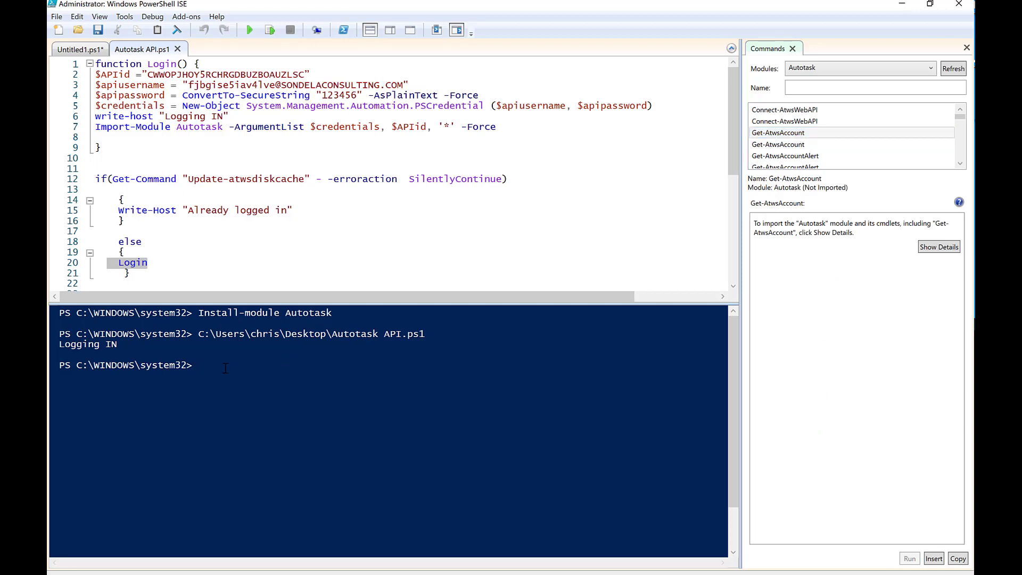
Run Get-AtwsAccount -AccountName "Justice League" in the console.
{"action": "type", "text": "G"}
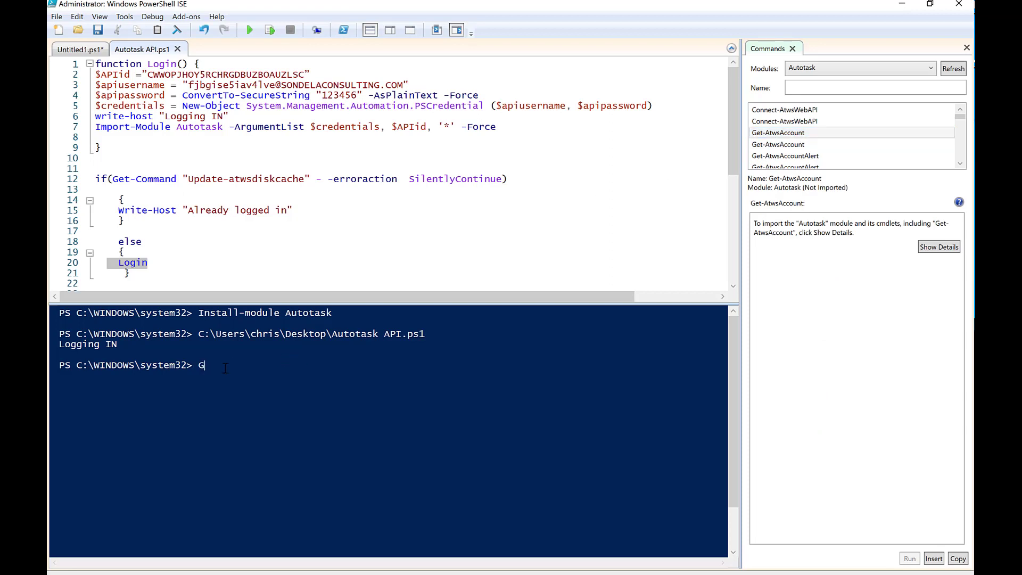
{"action": "type", "text": "et-"}
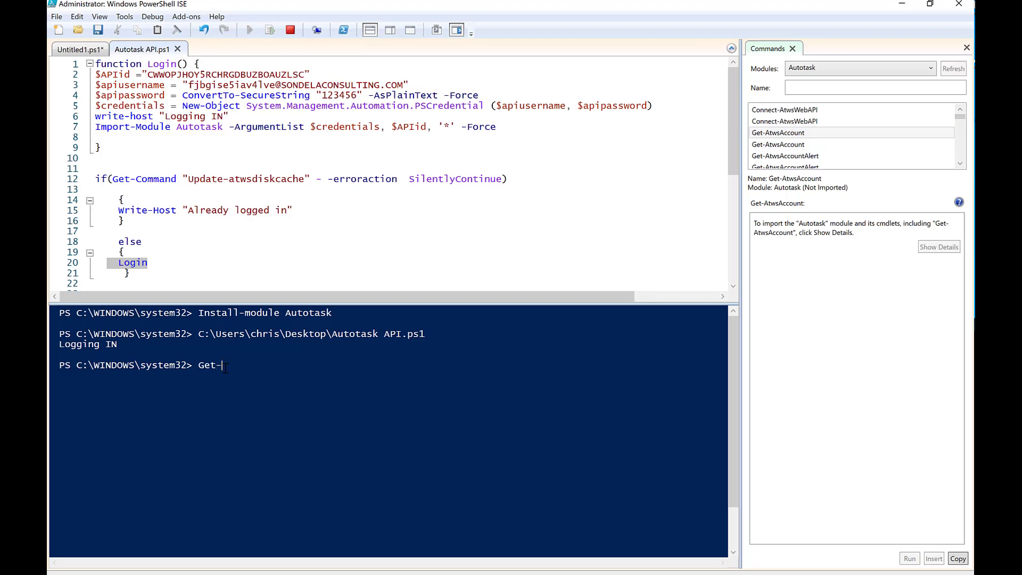
{"action": "type", "text": "Atw"}
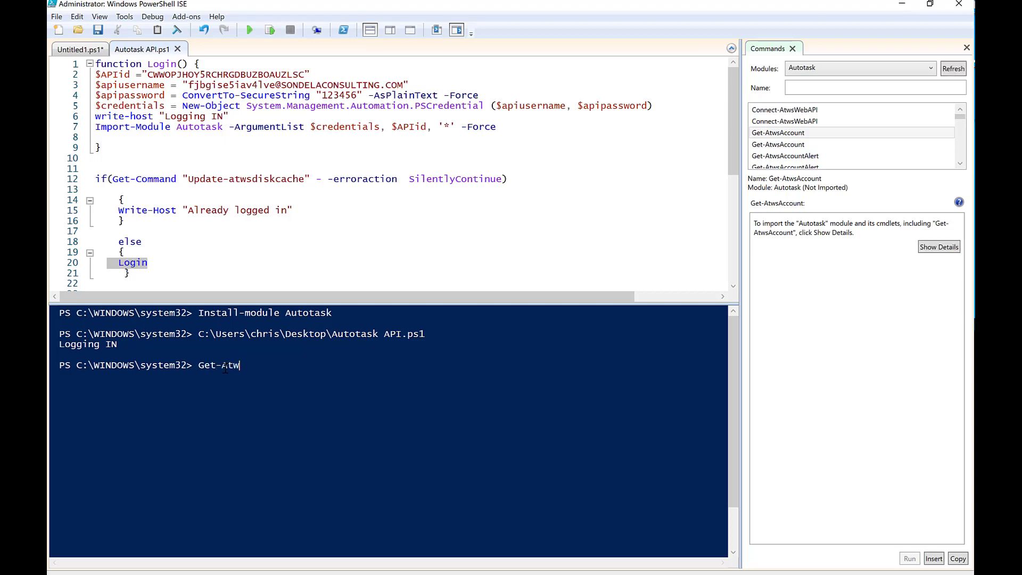
{"action": "type", "text": "sAccount"}
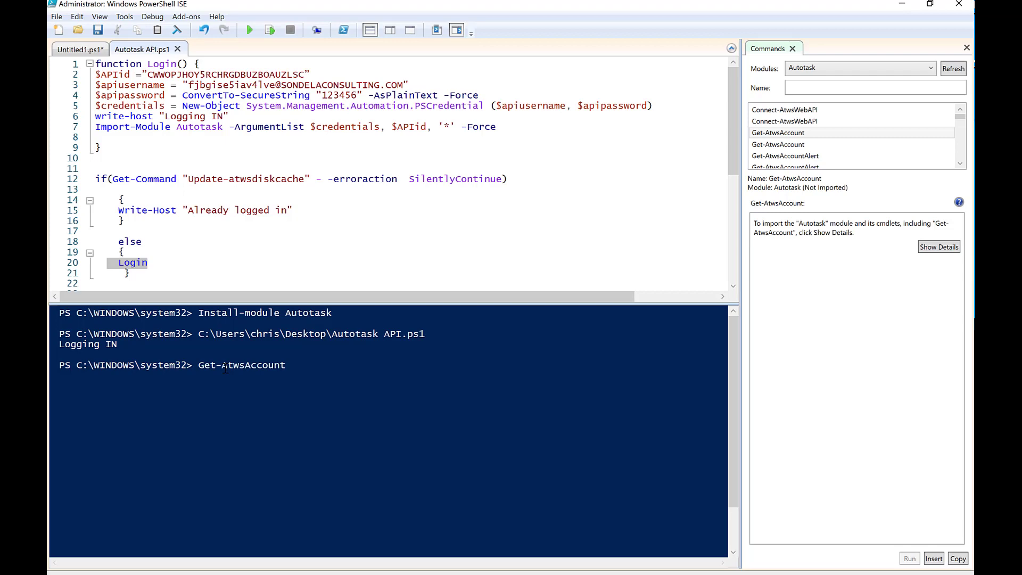
{"action": "type", "text": "-"}
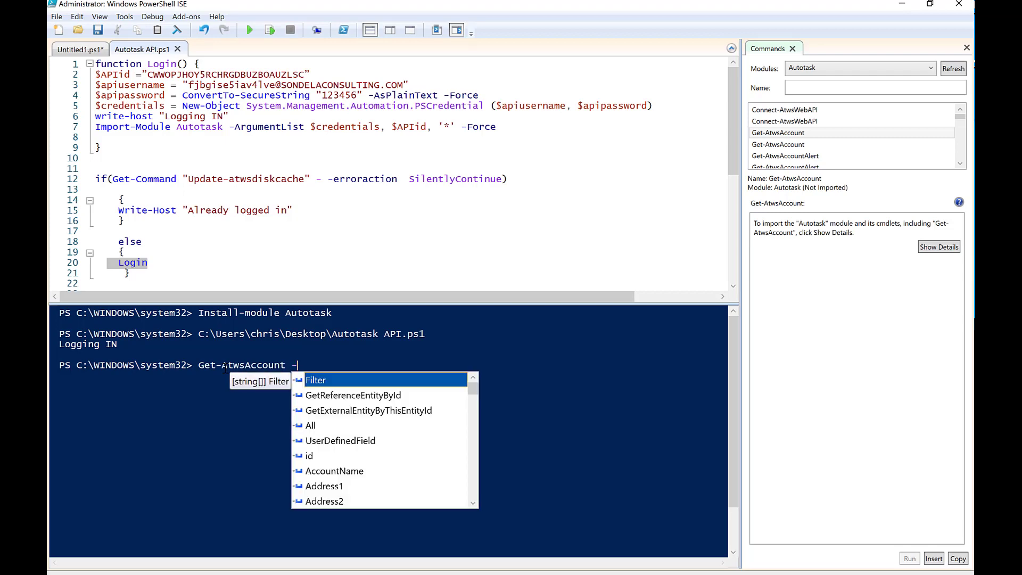
{"action": "type", "text": "AccountName"}
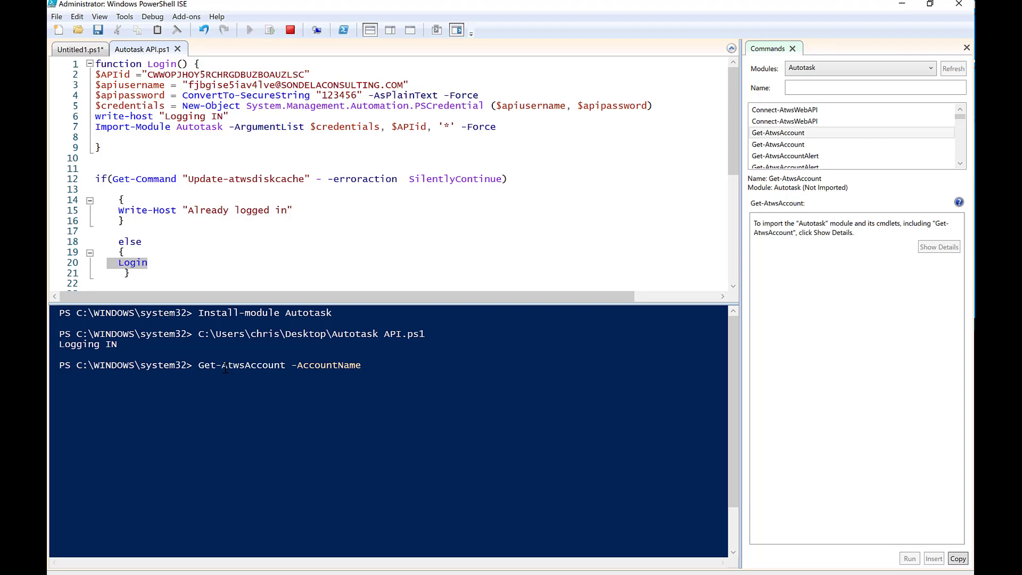
{"action": "type", "text": "\""}
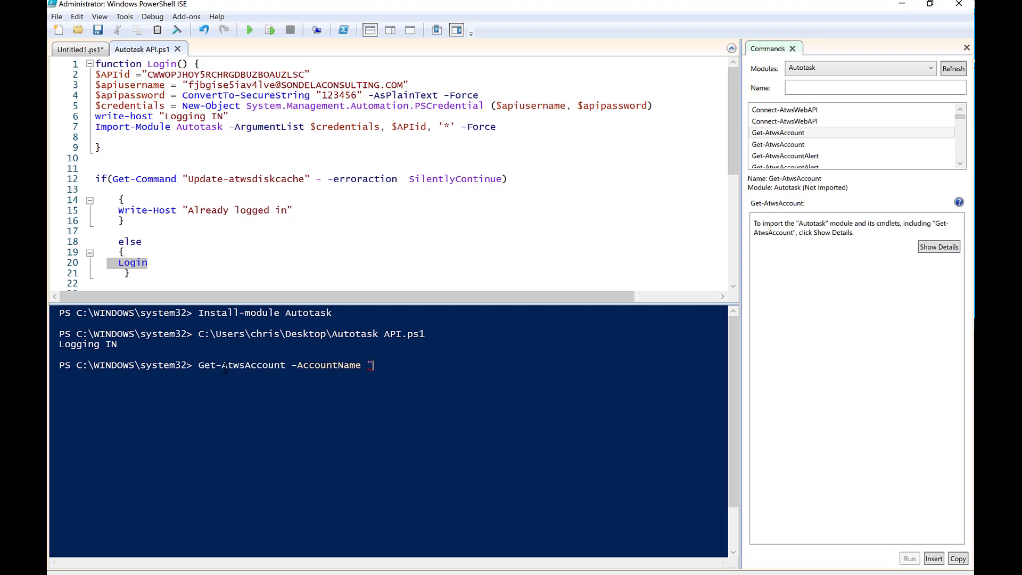
{"action": "type", "text": "Ju"}
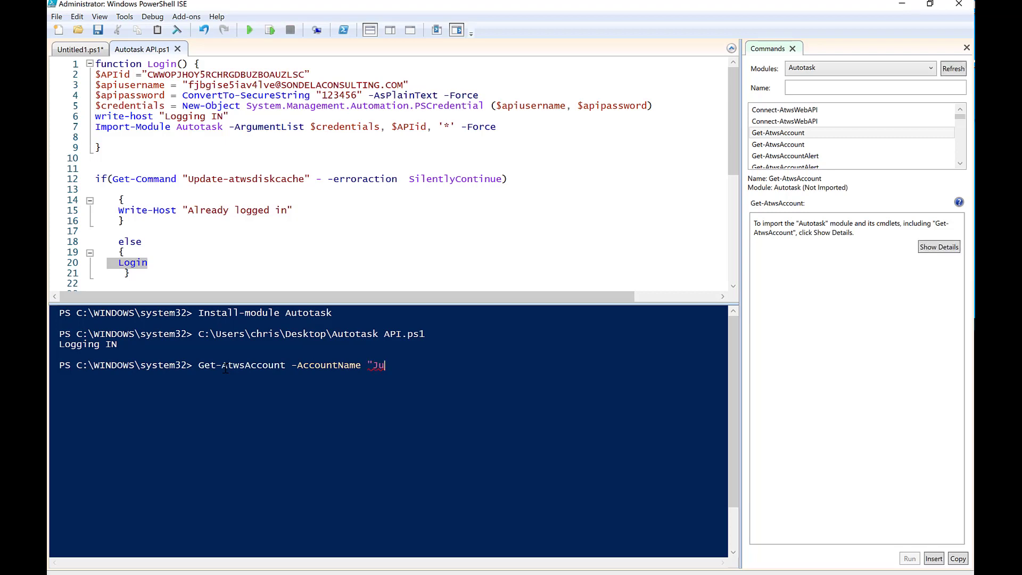
{"action": "type", "text": "stice Lea"}
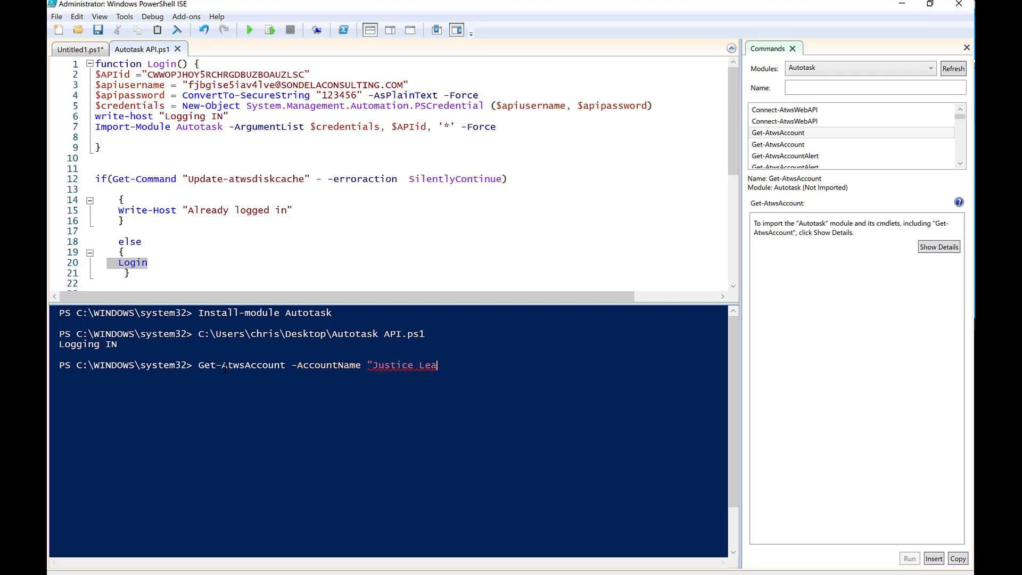
{"action": "key", "text": "Return"}
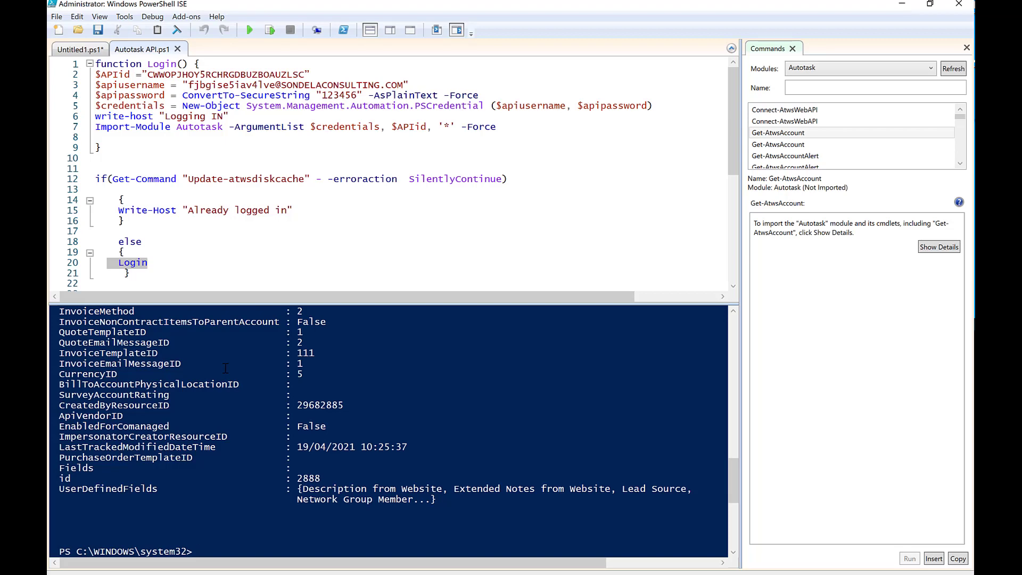
Review the returned account fields and start a new blank script tab.
{"action": "scroll", "scroll_direction": "up", "scroll_amount": 3}
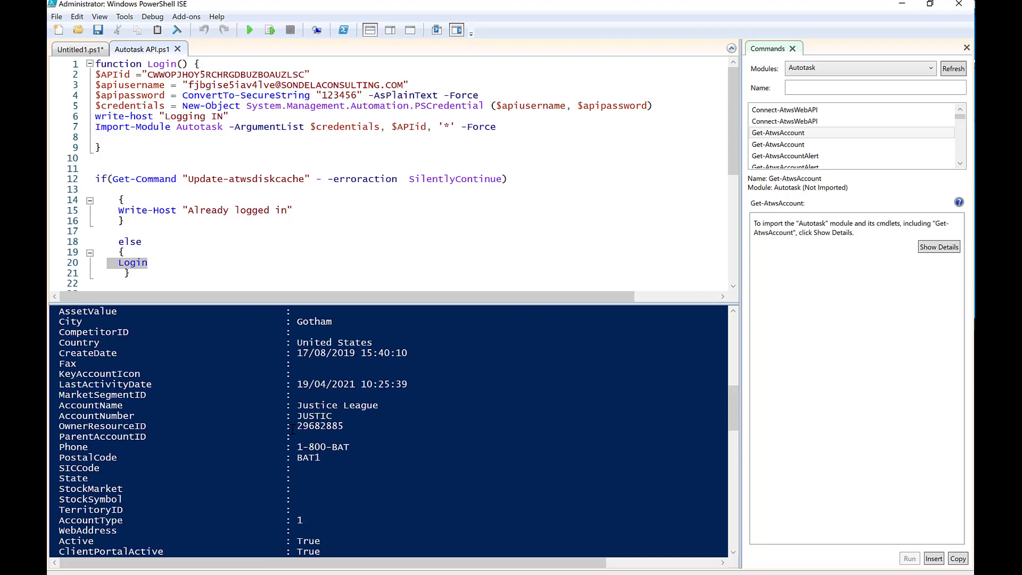
{"action": "scroll", "scroll_direction": "up", "scroll_amount": 3}
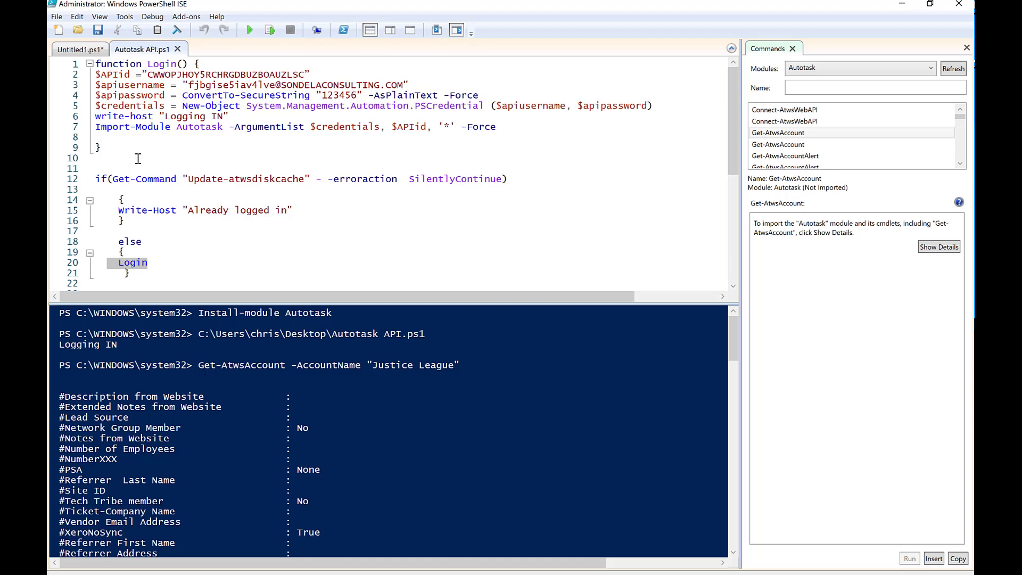
{"action": "left_click", "coordinate": [57, 30]}
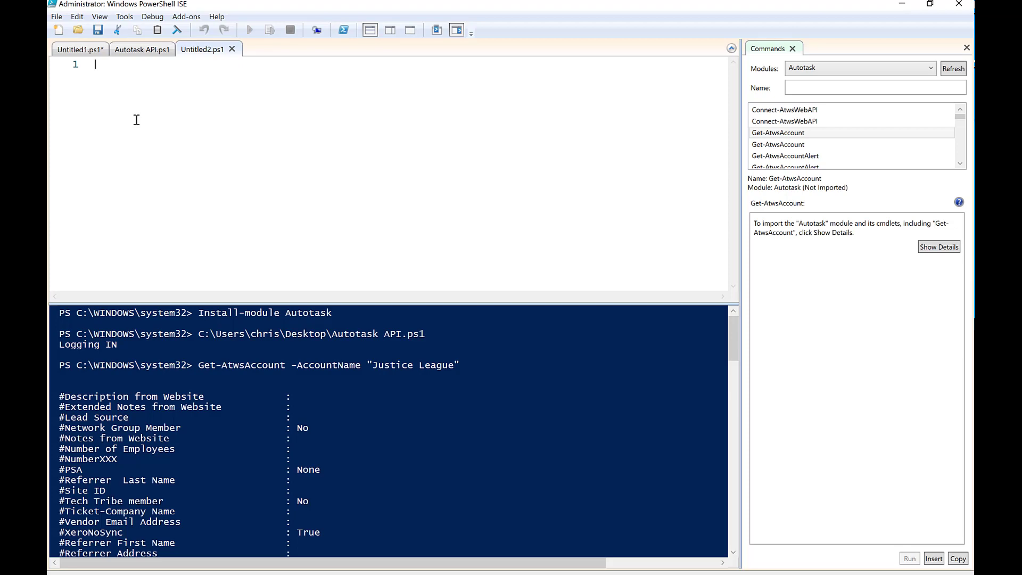
Scroll the console to the account's City field and check the Justice League account in Autotask.
{"action": "scroll", "scroll_direction": "down", "scroll_amount": 3}
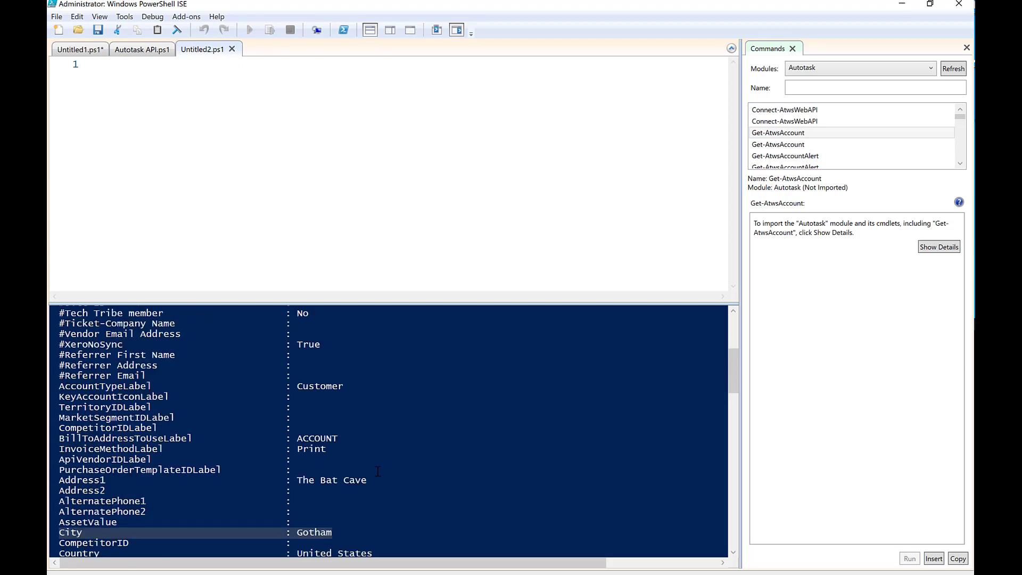
{"action": "scroll", "scroll_direction": "down", "scroll_amount": 3}
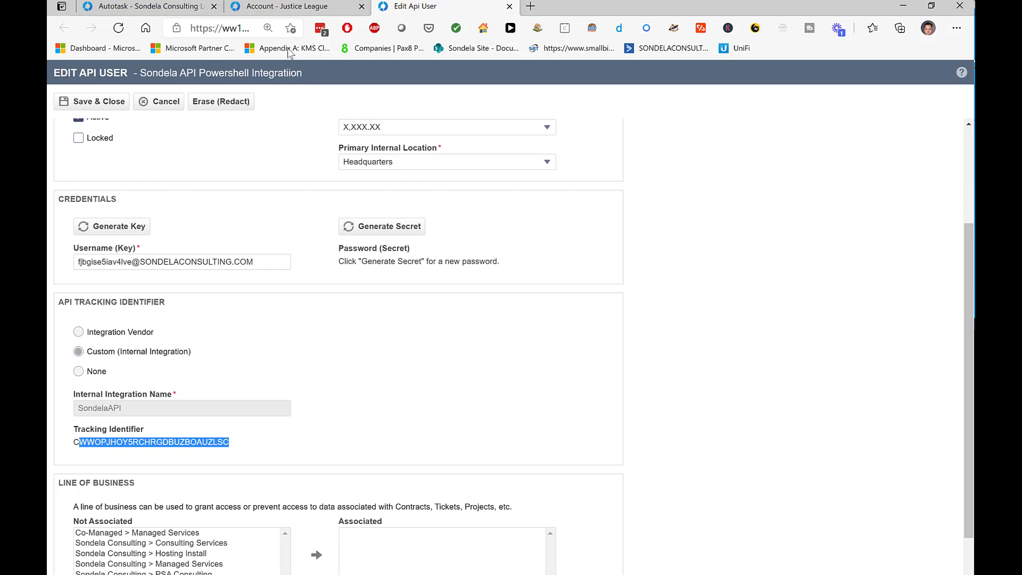
{"action": "left_click", "coordinate": [294, 6]}
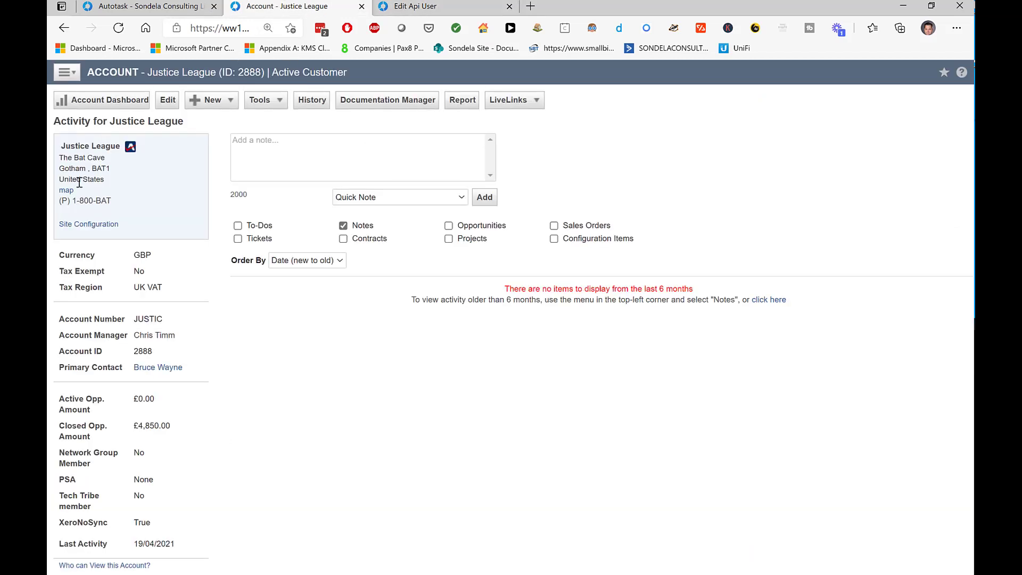
{"action": "double_click", "coordinate": [70, 168]}
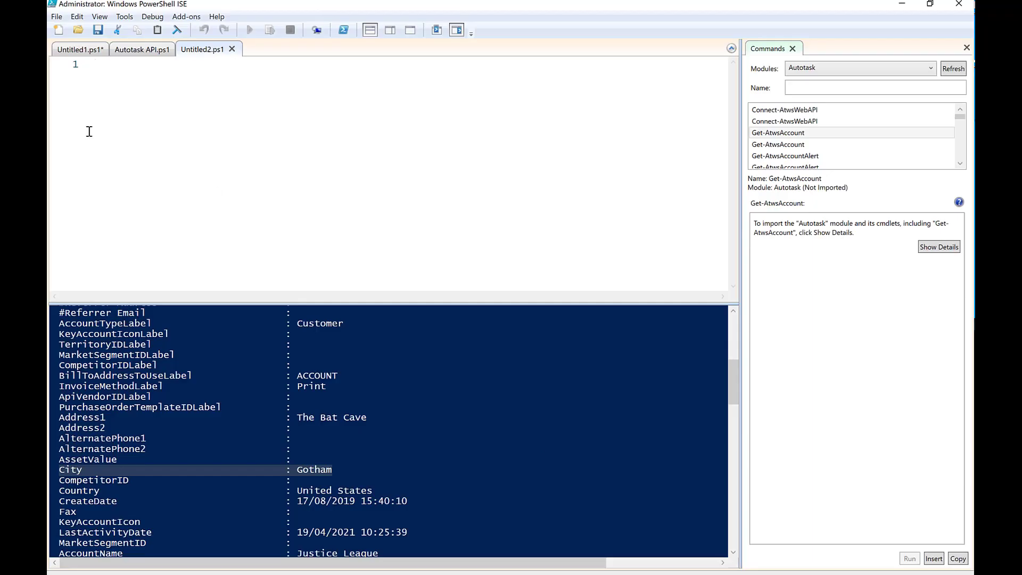
Write $Company = Get-atwsAccount -AccountName "Justice League" on line 1.
{"action": "type", "text": "$"}
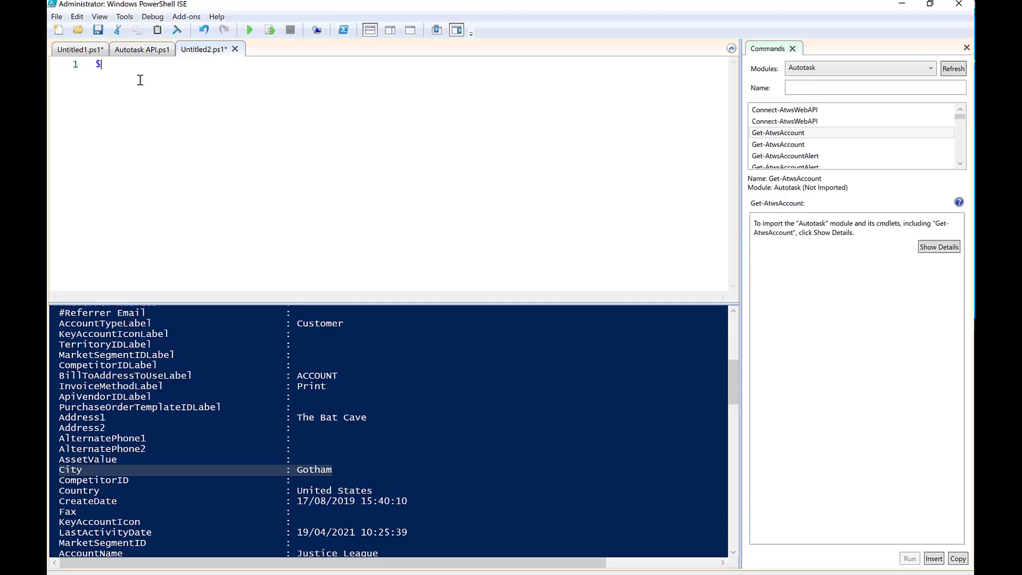
{"action": "type", "text": "Compnay"}
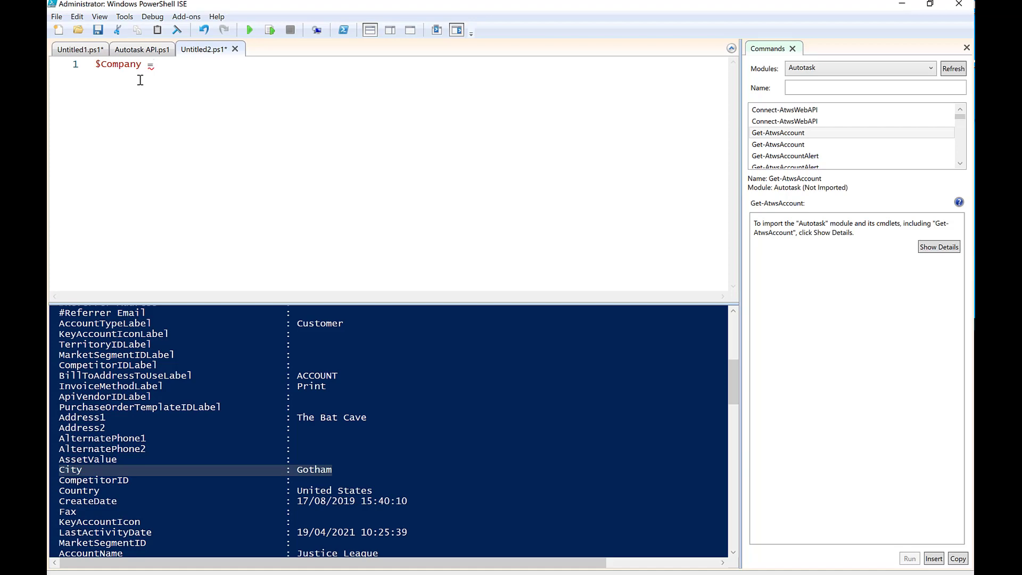
{"action": "type", "text": "=Get-atw"}
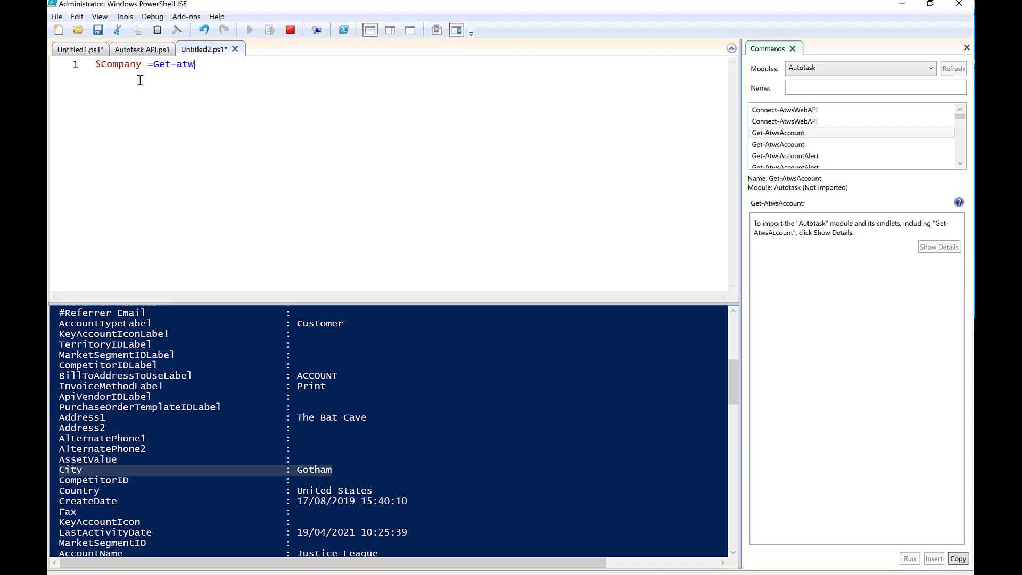
{"action": "type", "text": "sAccount -AccountName"}
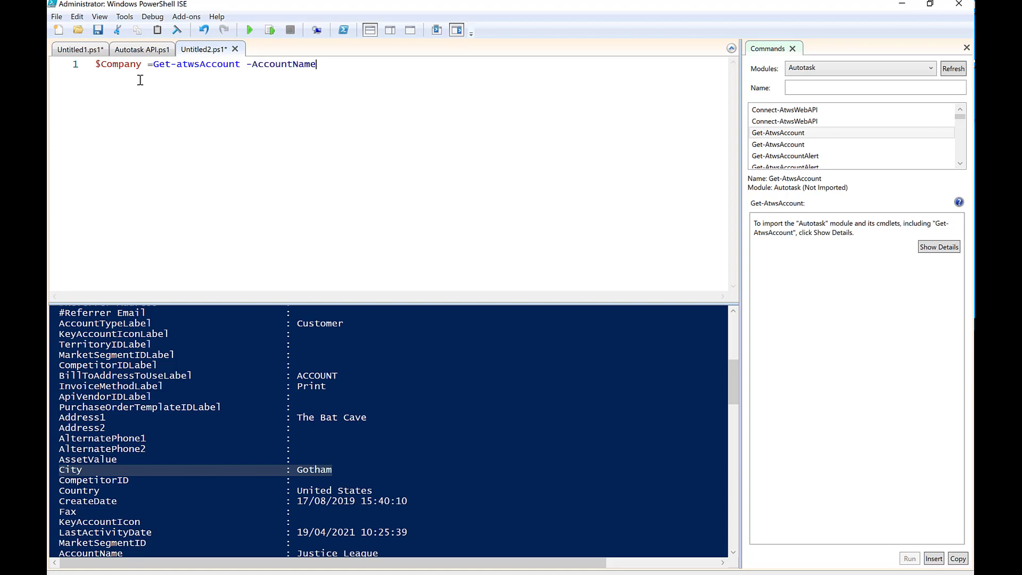
{"action": "type", "text": "\""}
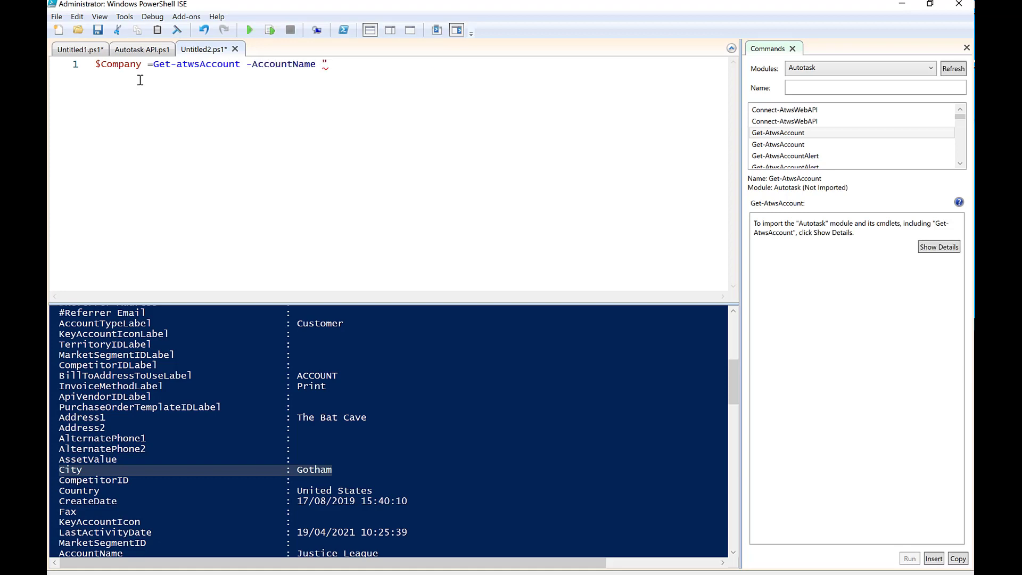
{"action": "type", "text": "Justice"}
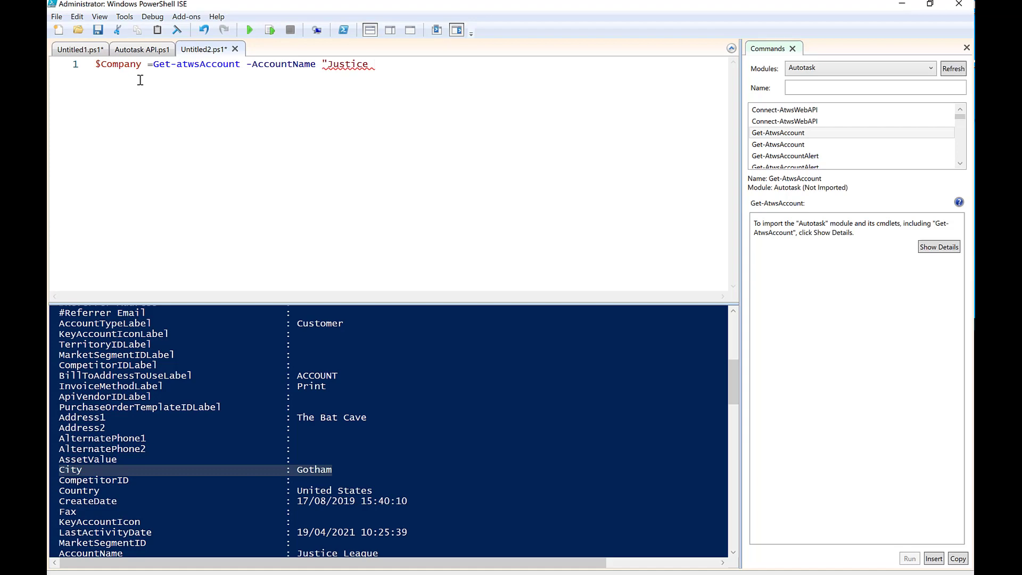
{"action": "type", "text": "League"}
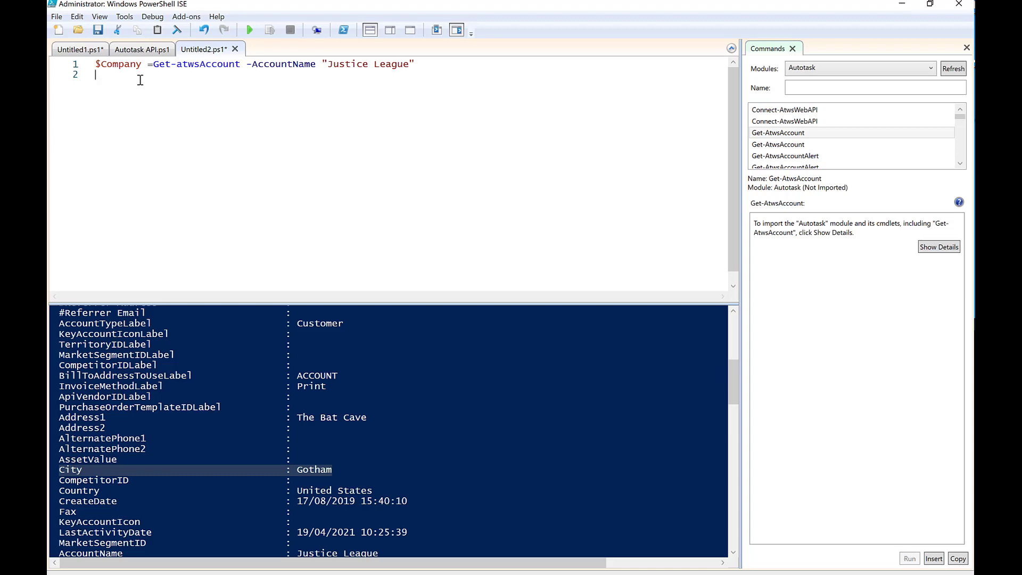
{"action": "mouse_move", "coordinate": [141, 64]}
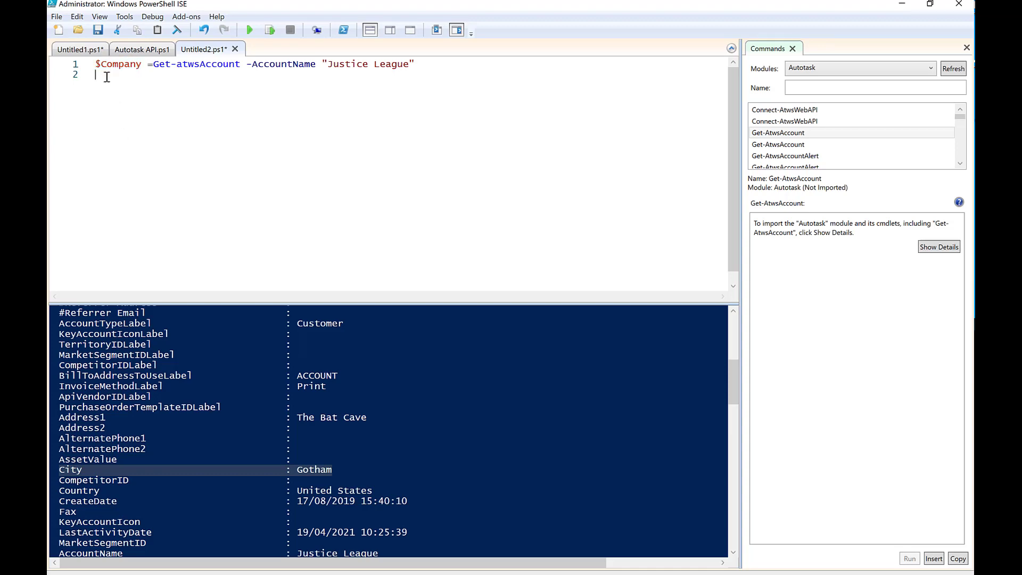
Add $Company.City on the second line.
{"action": "type", "text": "$"}
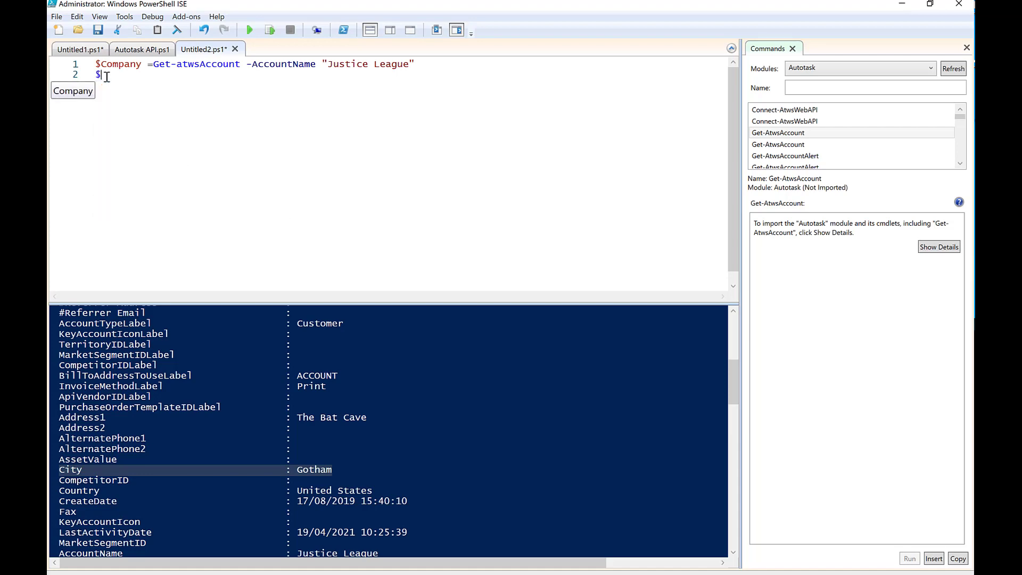
{"action": "type", "text": "Company.Ci"}
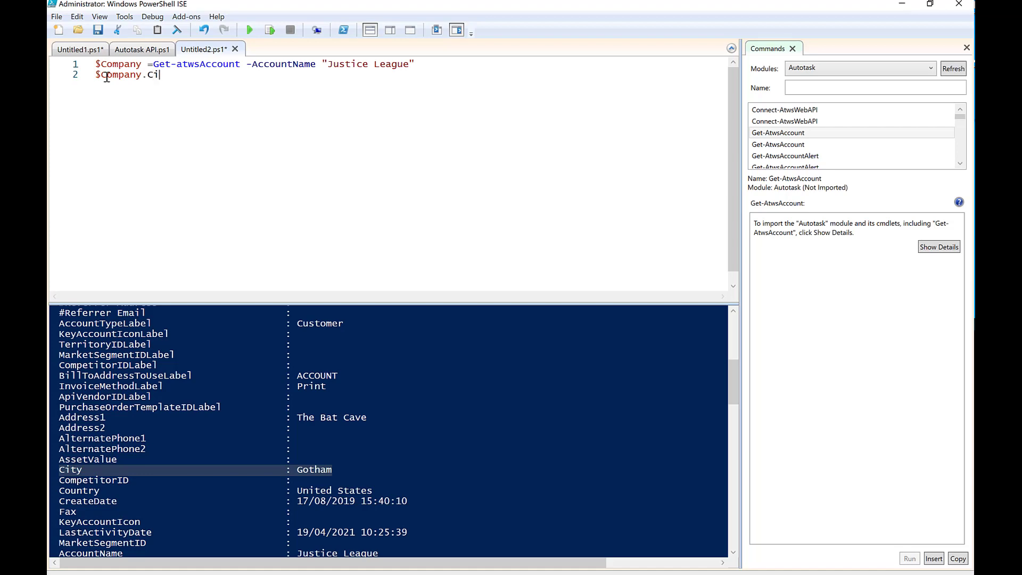
{"action": "type", "text": "ty"}
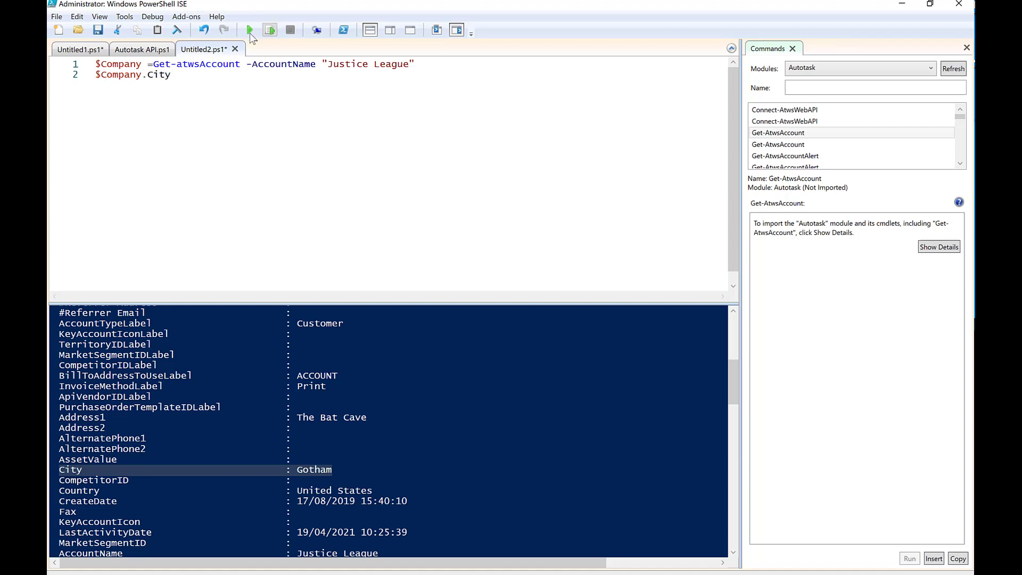
Run Untitled2.ps1 so the console outputs the city Gotham.
{"action": "left_click", "coordinate": [249, 30]}
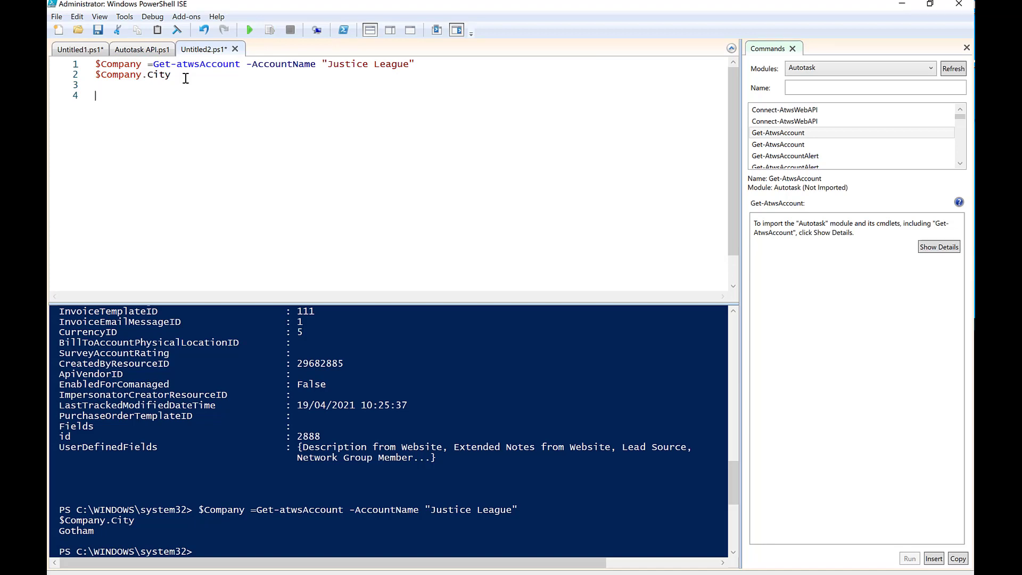
Add the line $Company.city = "Gotham City" and select the city value.
{"action": "type", "text": "$Company"}
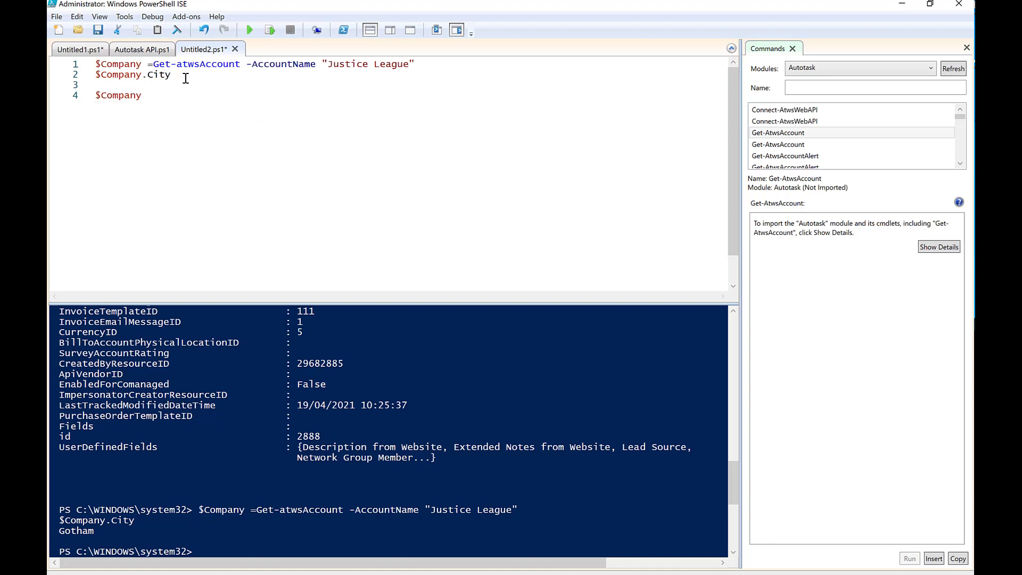
{"action": "type", "text": ".city"}
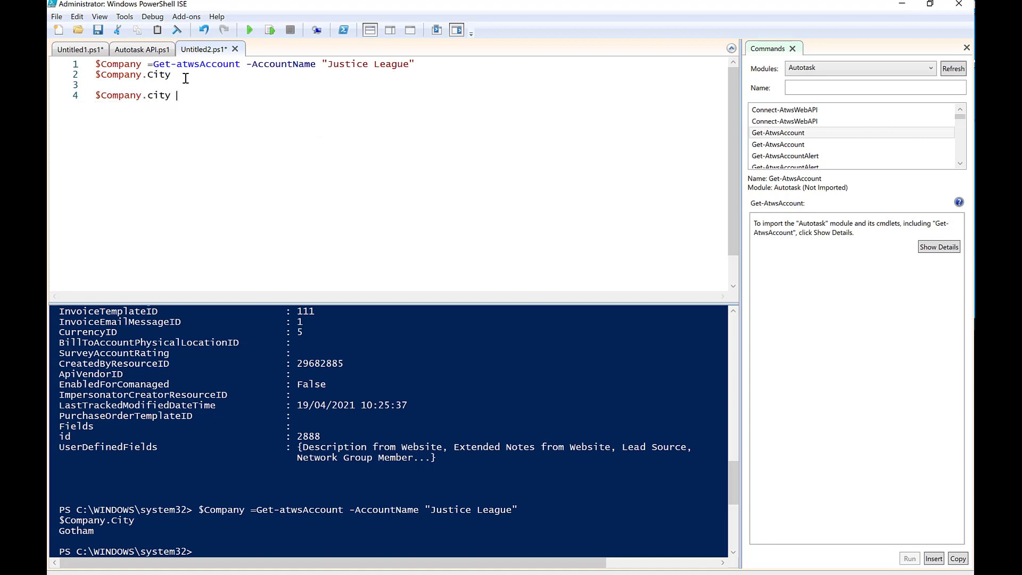
{"action": "type", "text": "= \""}
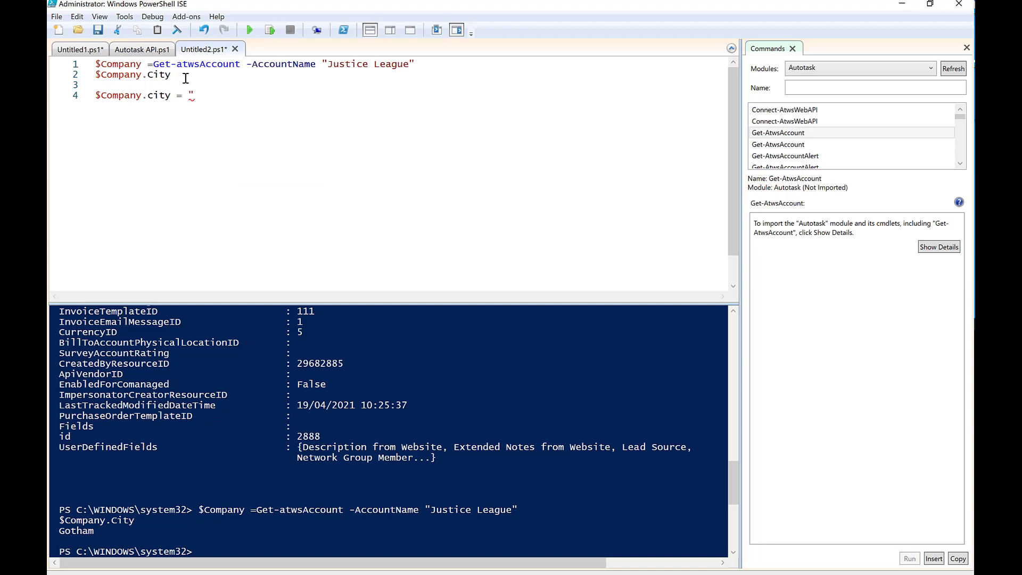
{"action": "type", "text": "g"}
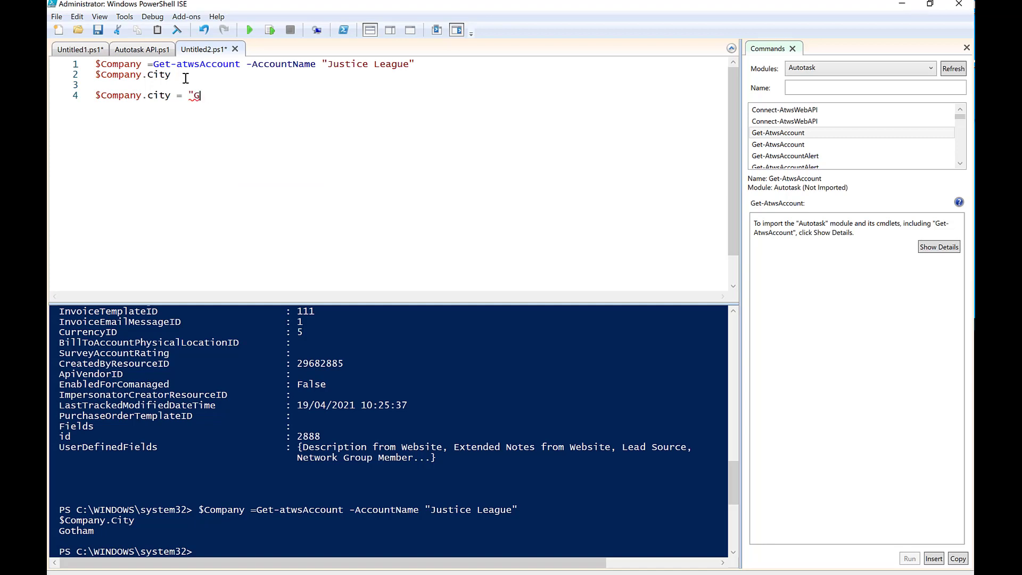
{"action": "type", "text": "otham"}
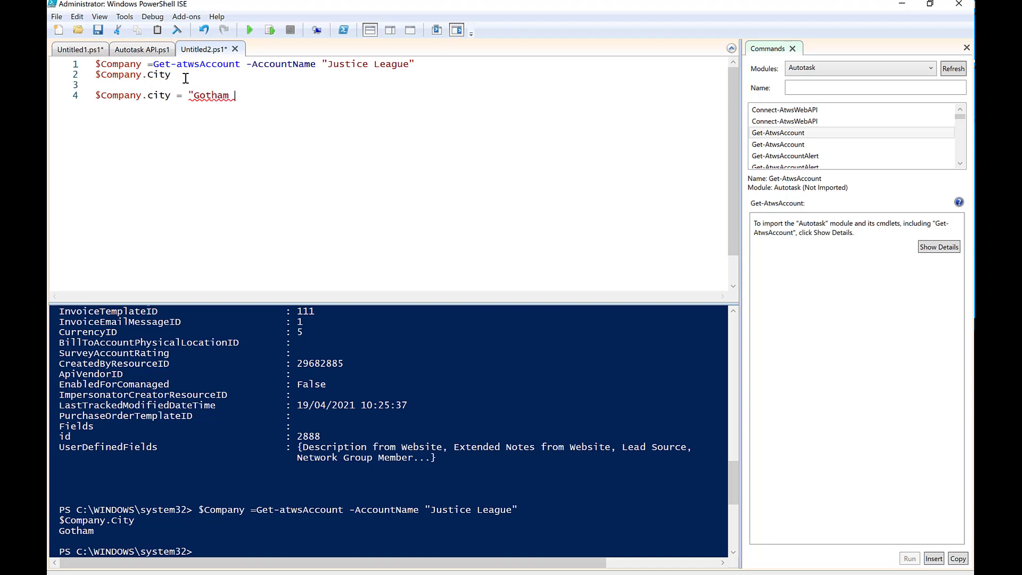
{"action": "type", "text": "City\""}
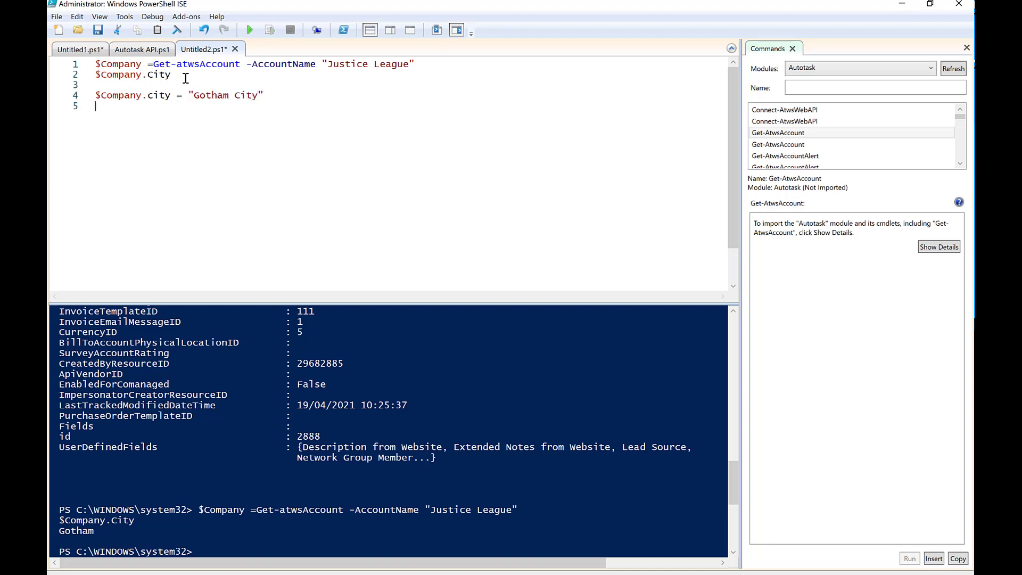
{"action": "key", "text": "Return"}
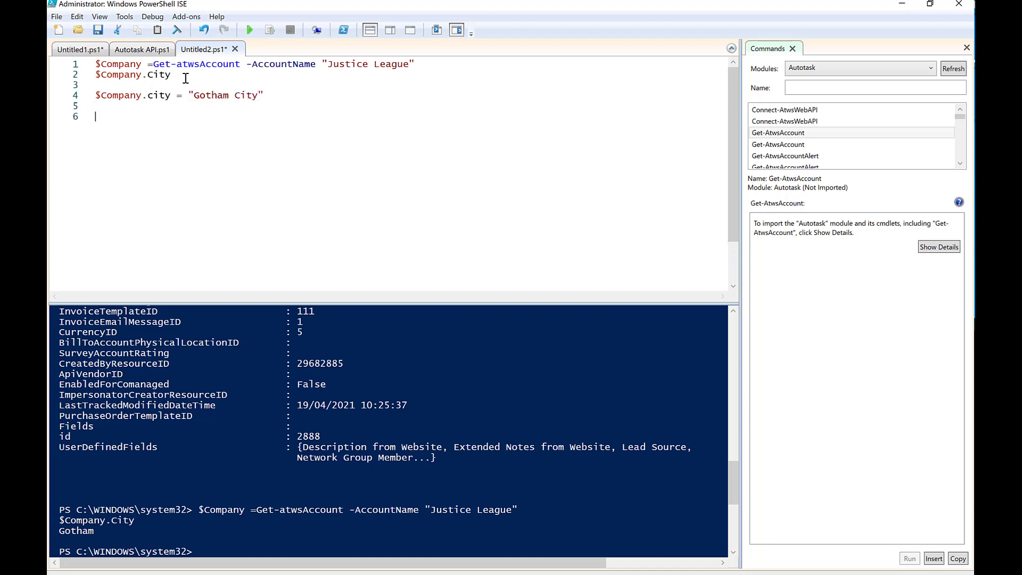
{"action": "mouse_move", "coordinate": [495, 5]}
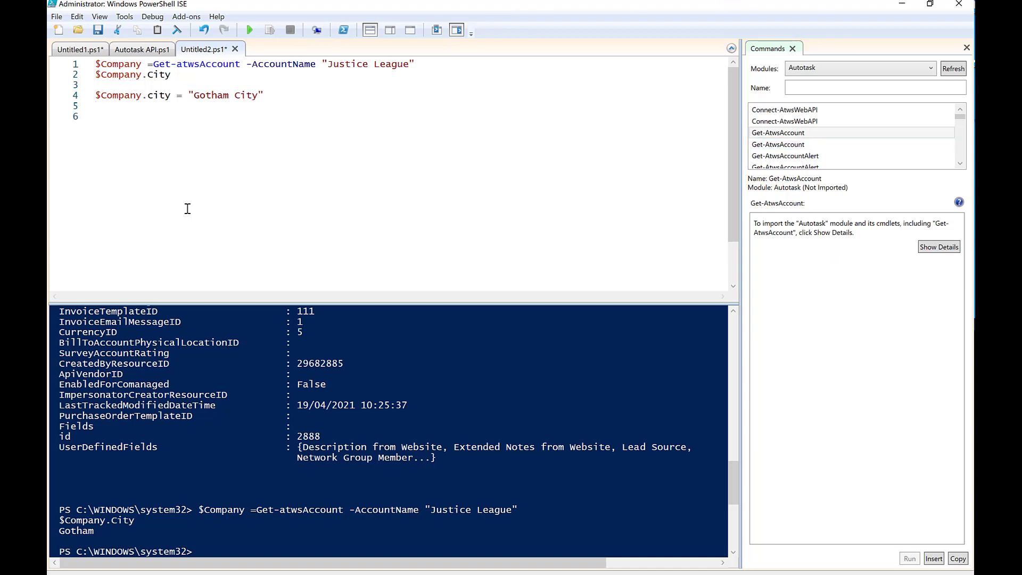
{"action": "double_click", "coordinate": [225, 95]}
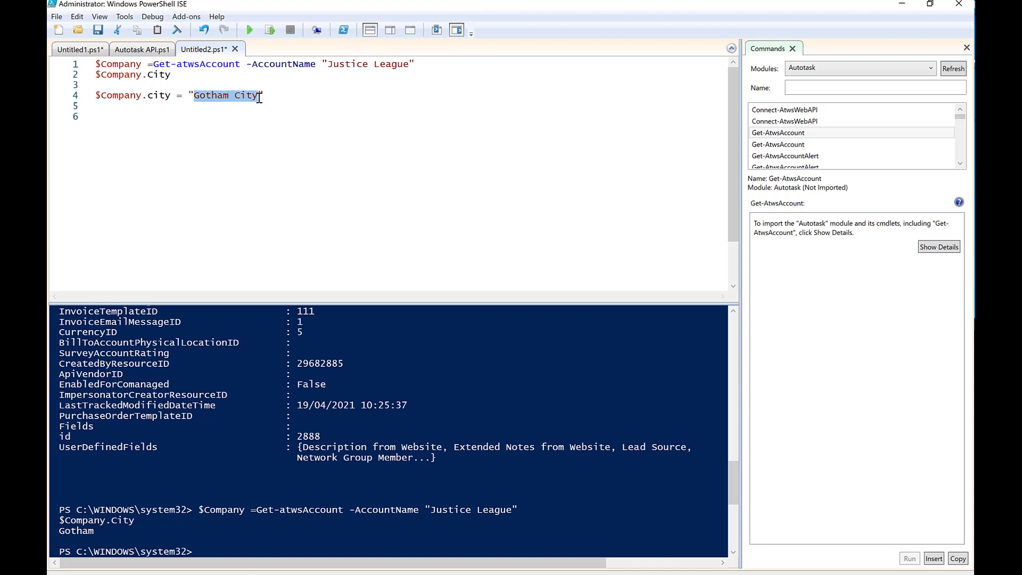
{"action": "mouse_move", "coordinate": [767, 99]}
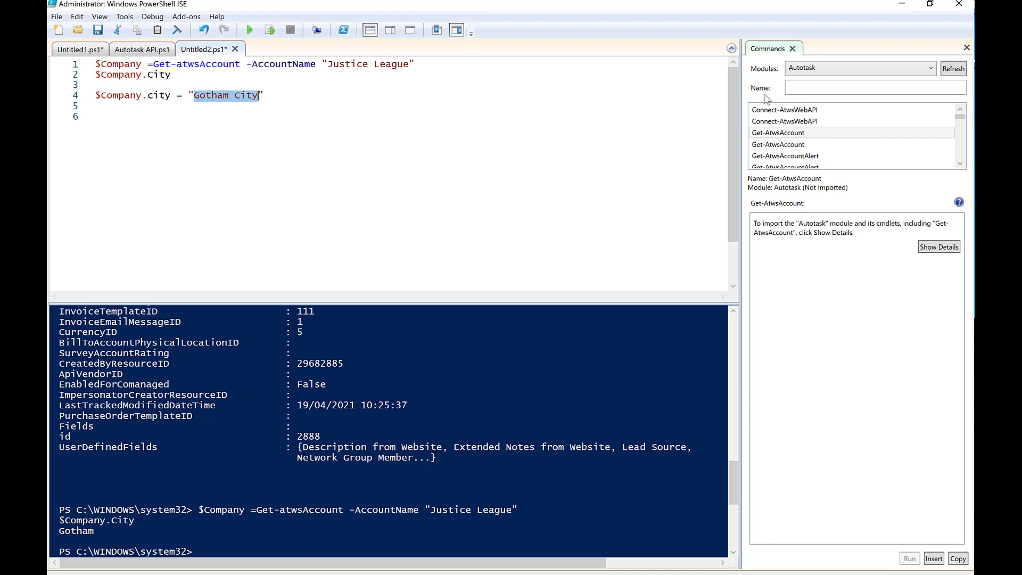
{"action": "mouse_move", "coordinate": [806, 103]}
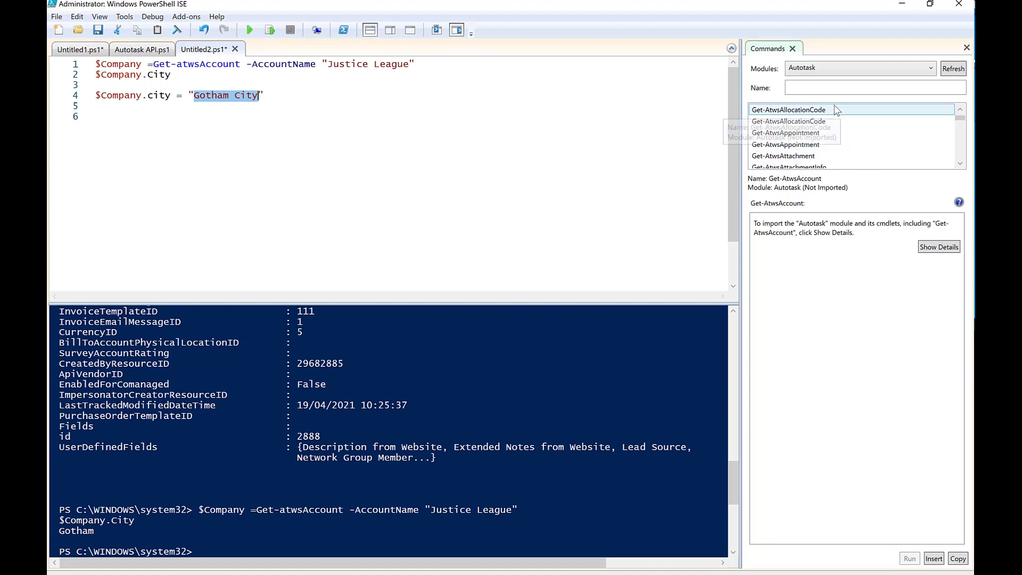
Filter the Commands pane Name box to Set-atwsaccount and start line 6 with "S".
{"action": "type", "text": "Set"}
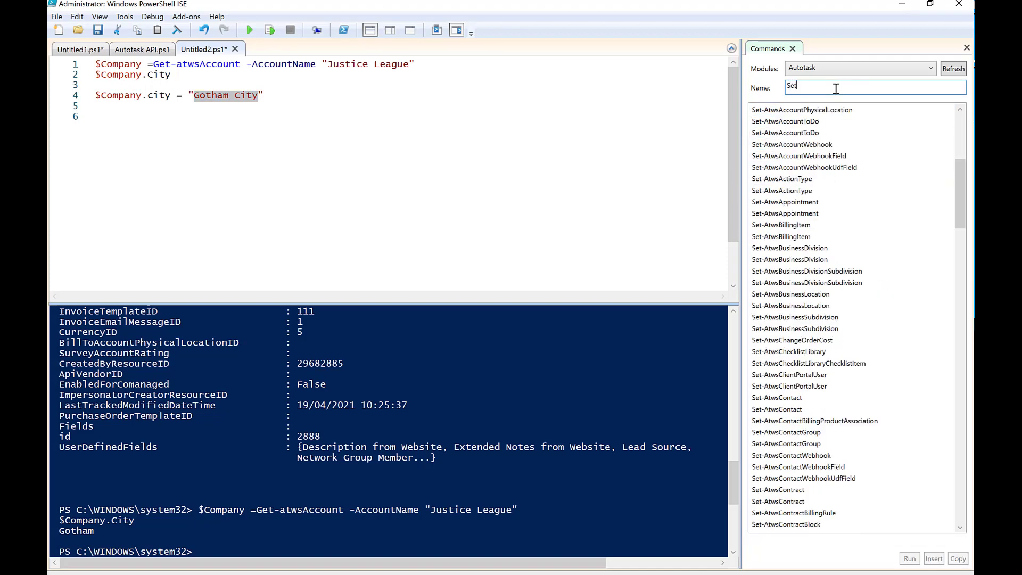
{"action": "type", "text": "-at"}
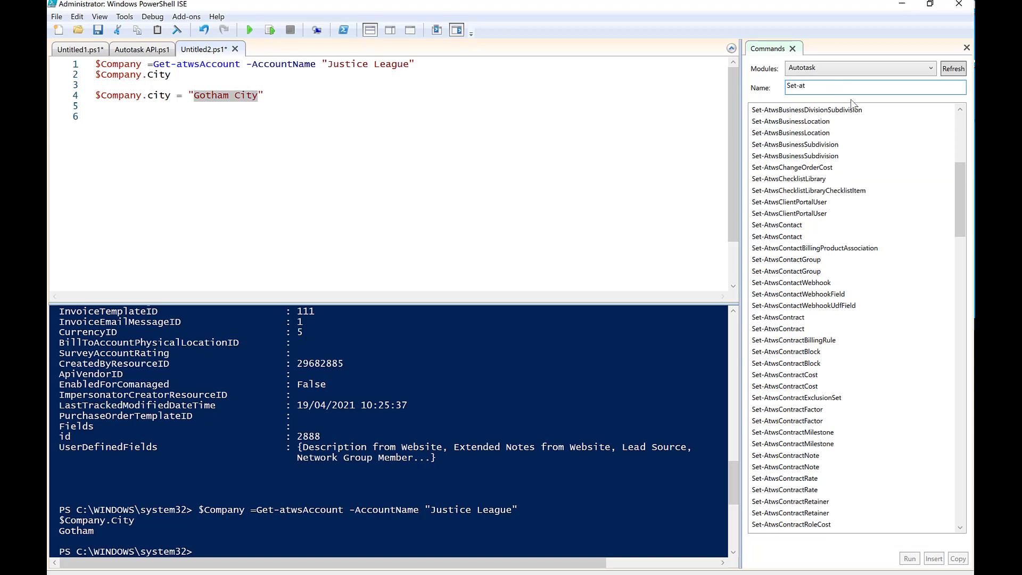
{"action": "type", "text": "ws"}
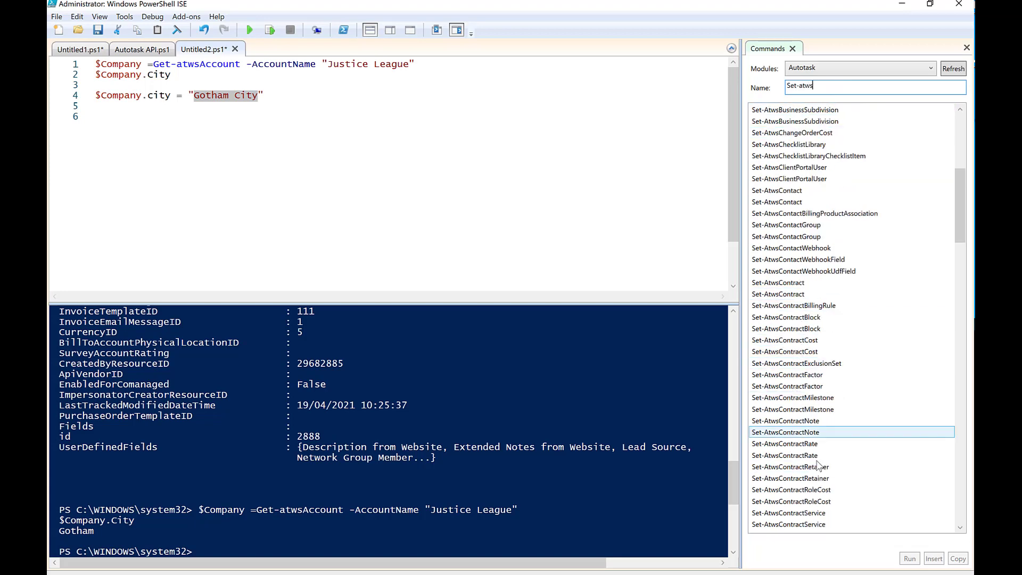
{"action": "scroll", "scroll_direction": "down", "scroll_amount": 3}
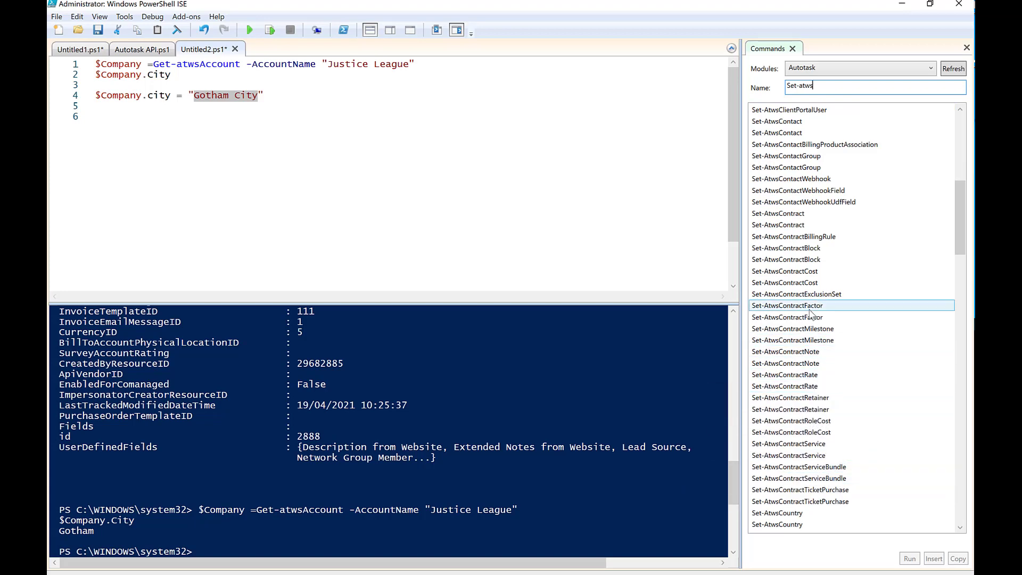
{"action": "mouse_move", "coordinate": [777, 213]}
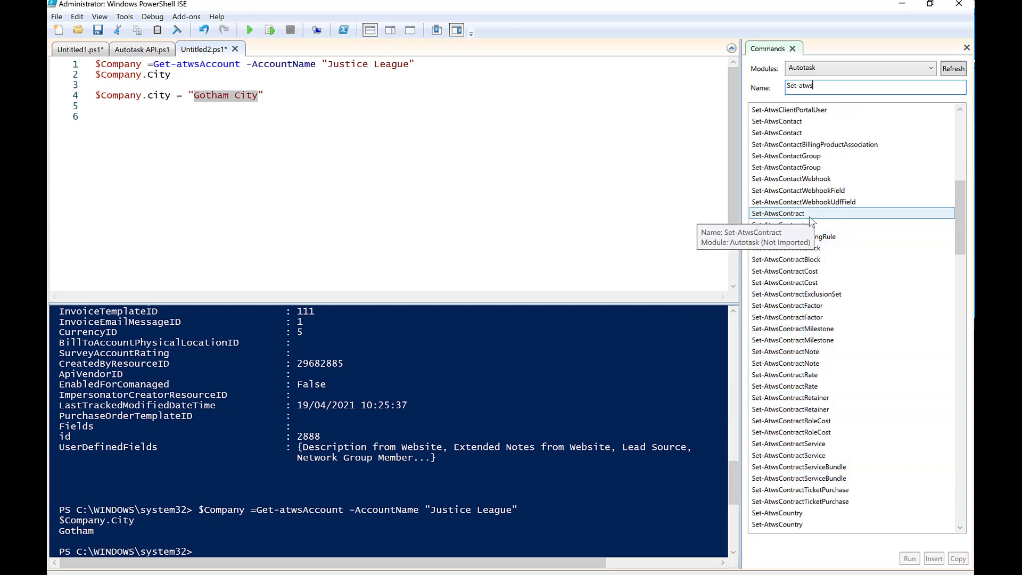
{"action": "scroll", "scroll_direction": "up", "scroll_amount": 3}
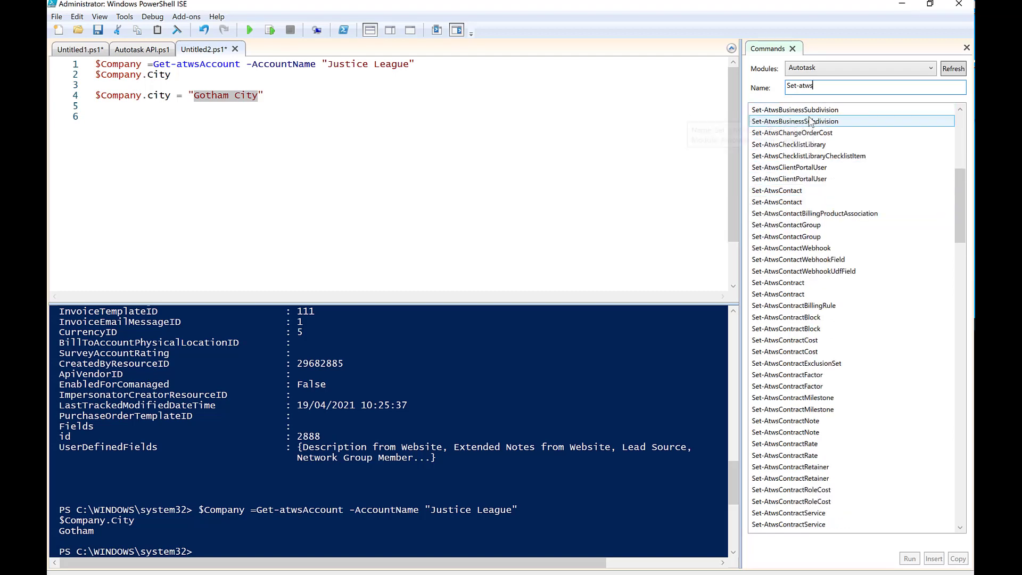
{"action": "scroll", "scroll_direction": "up", "scroll_amount": 3}
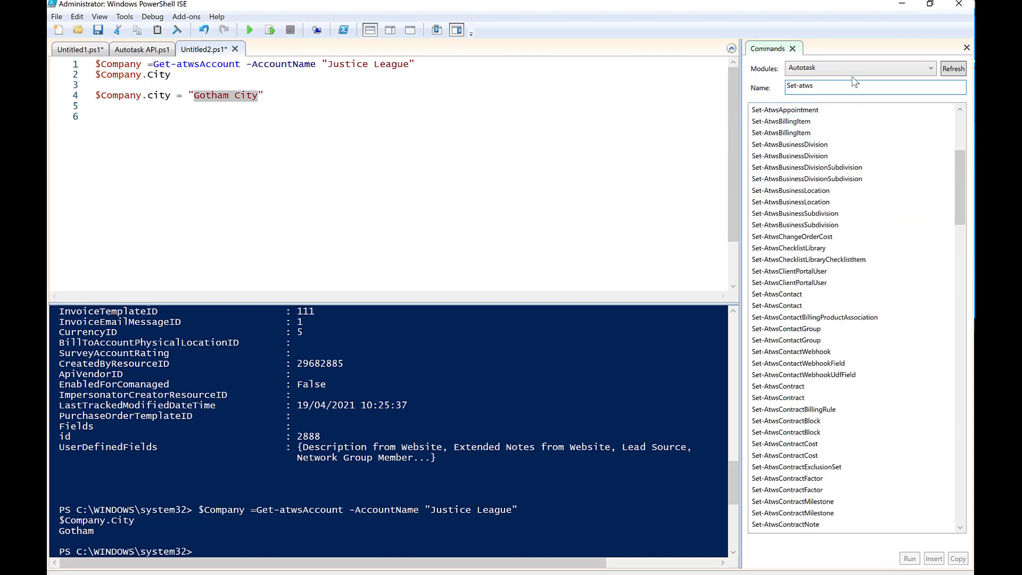
{"action": "type", "text": "account"}
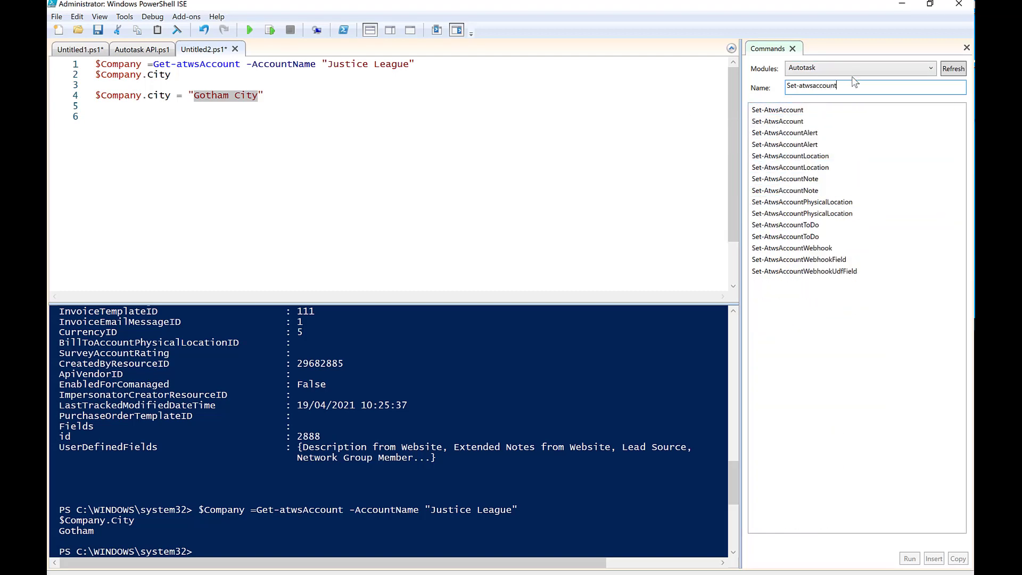
{"action": "mouse_move", "coordinate": [777, 109]}
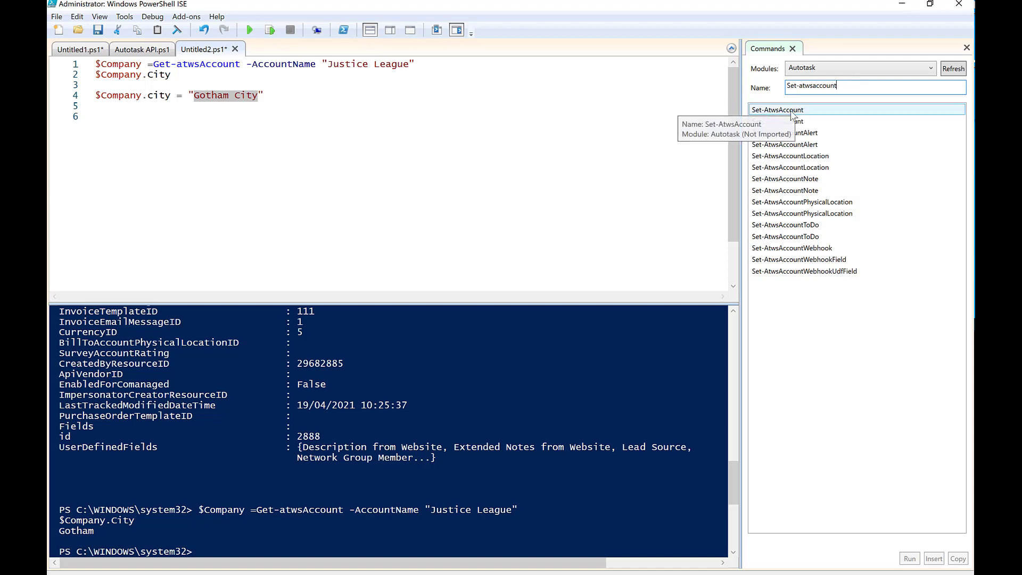
{"action": "type", "text": "S"}
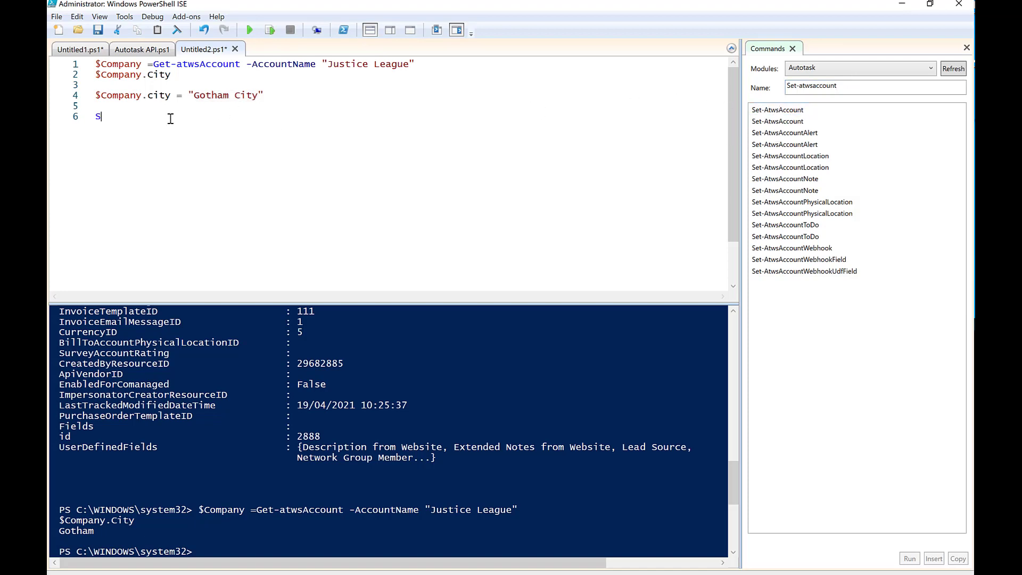
Write Set-AtwsAccount -InputObject $company on line 6 to push the change back.
{"action": "type", "text": "et-"}
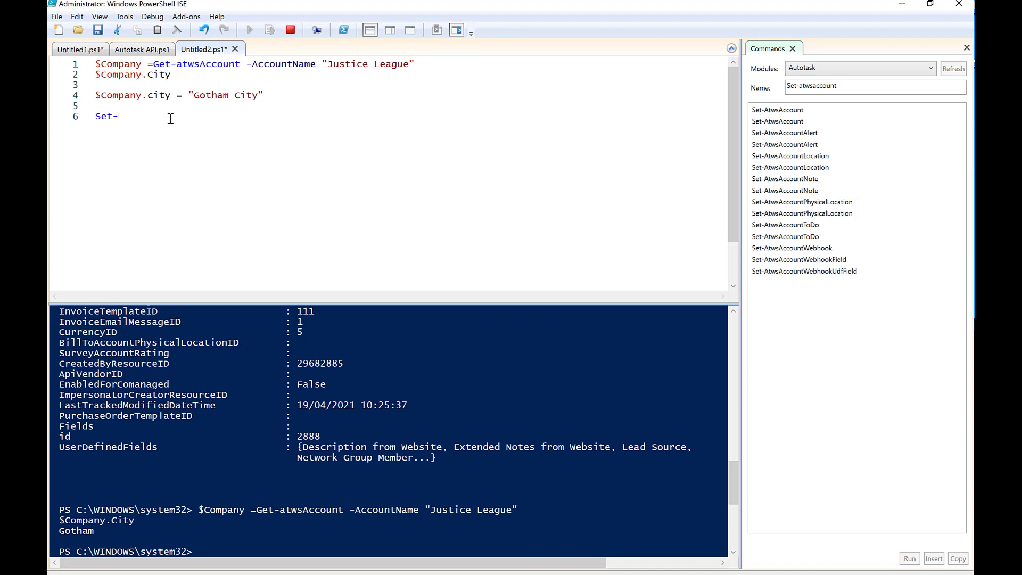
{"action": "type", "text": "Atws"}
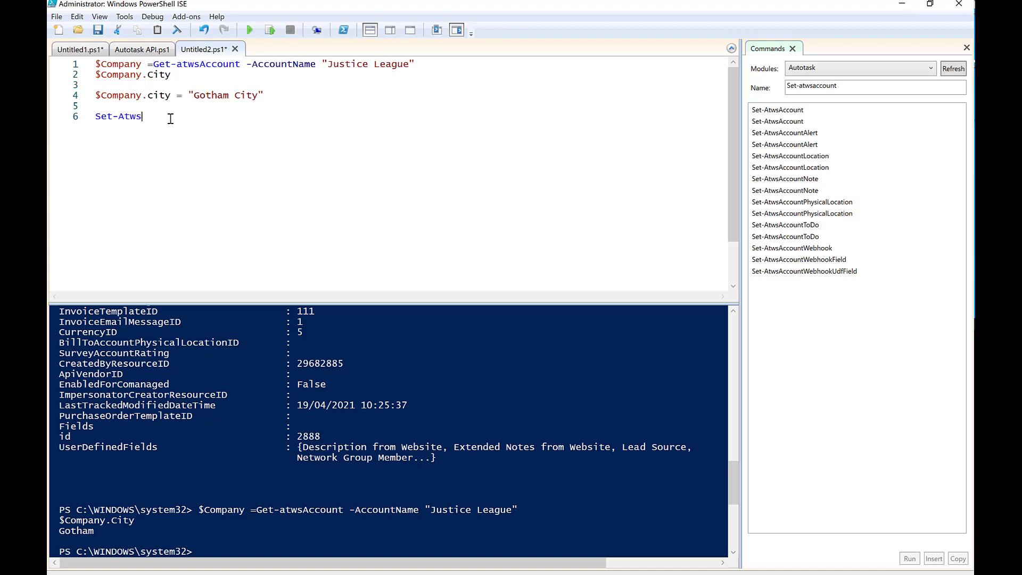
{"action": "type", "text": "Account -InputObject S"}
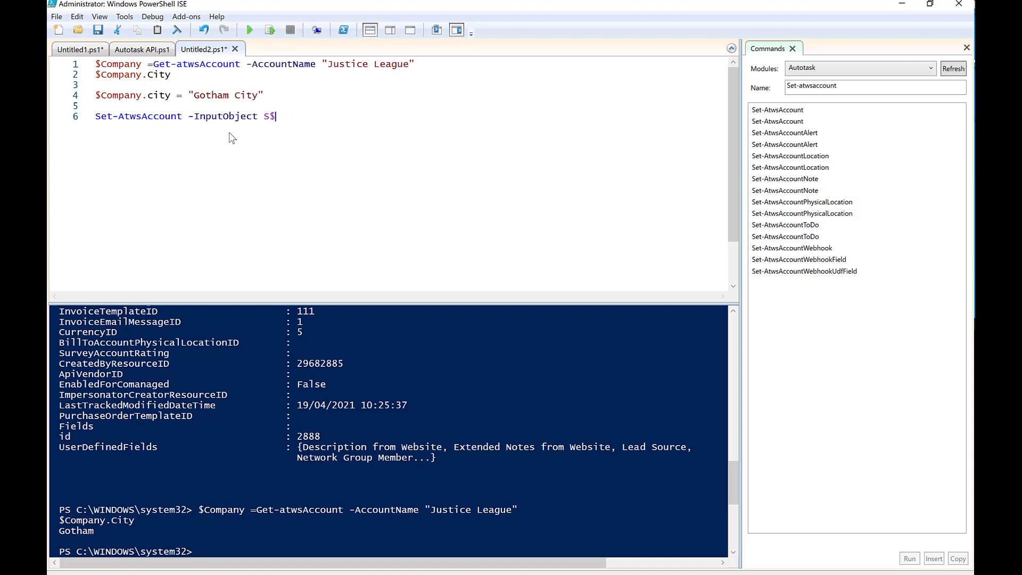
{"action": "type", "text": "$company"}
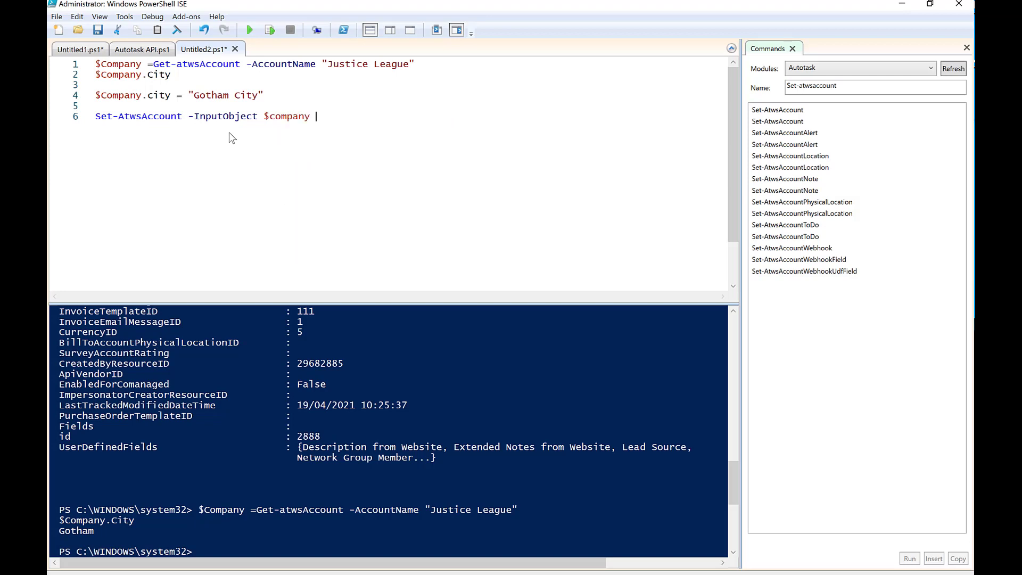
{"action": "key", "text": "Return"}
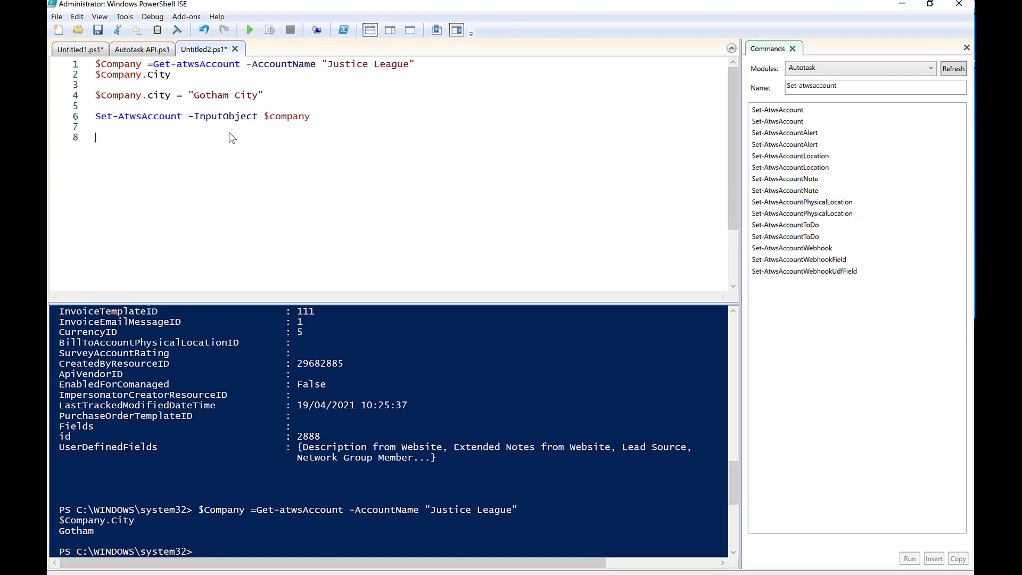
Run the script so it prints Gotham, then delete the city-assignment and Set-AtwsAccount lines.
{"action": "left_click", "coordinate": [269, 30]}
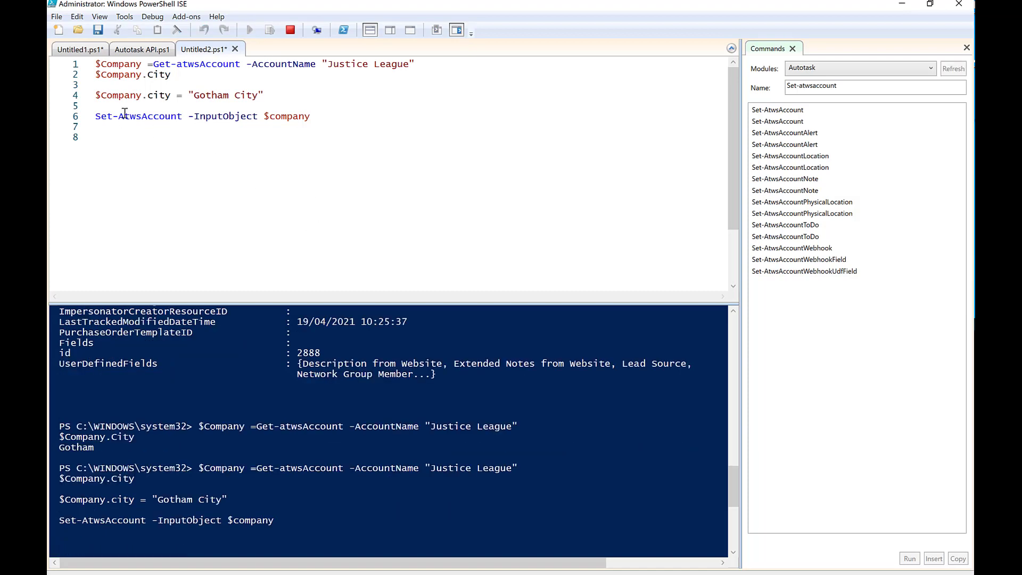
{"action": "left_click", "coordinate": [249, 29]}
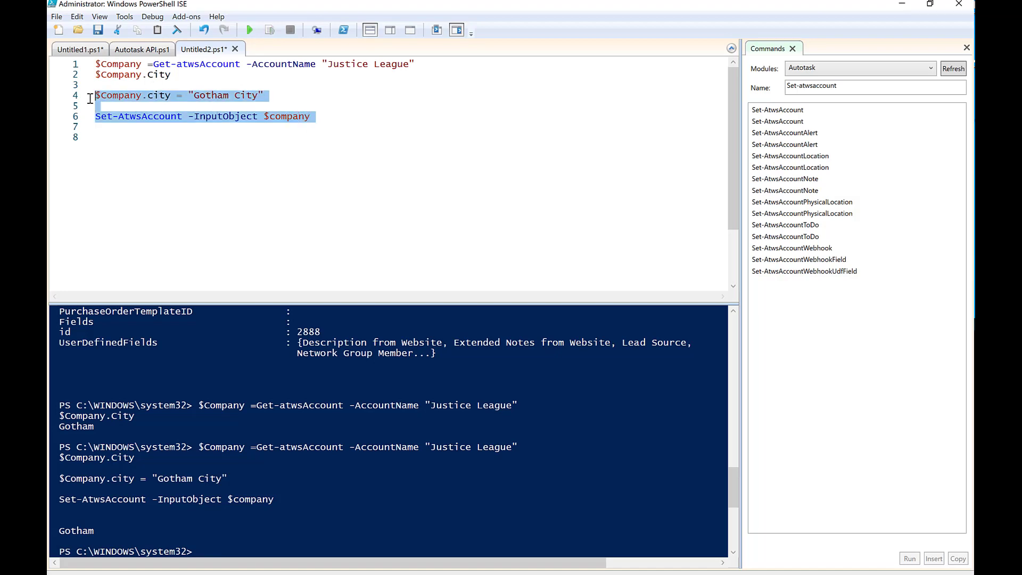
{"action": "key", "text": "Delete"}
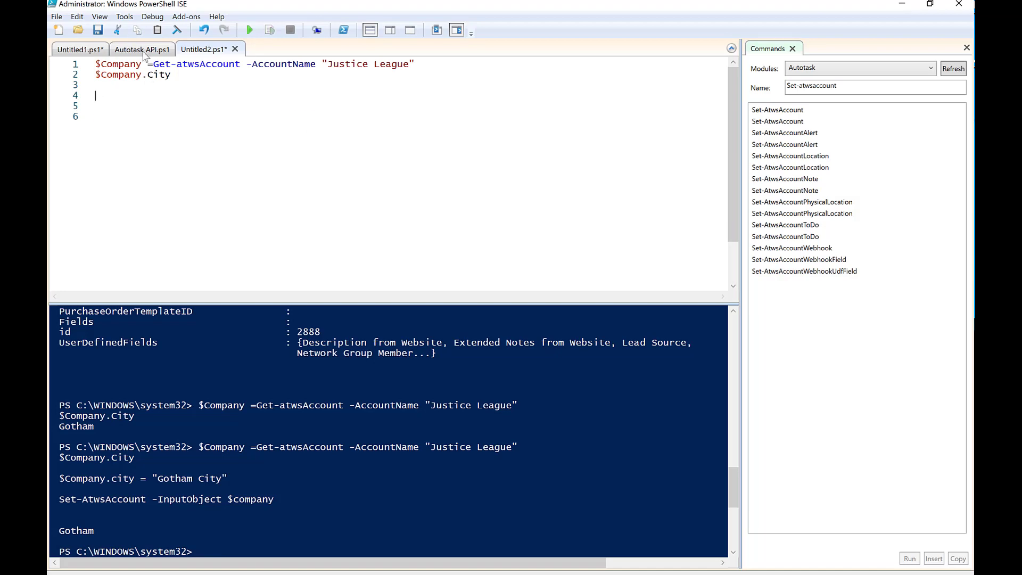
Switch to the Justice League account page in Autotask and refresh it to see the city.
{"action": "left_click", "coordinate": [249, 30]}
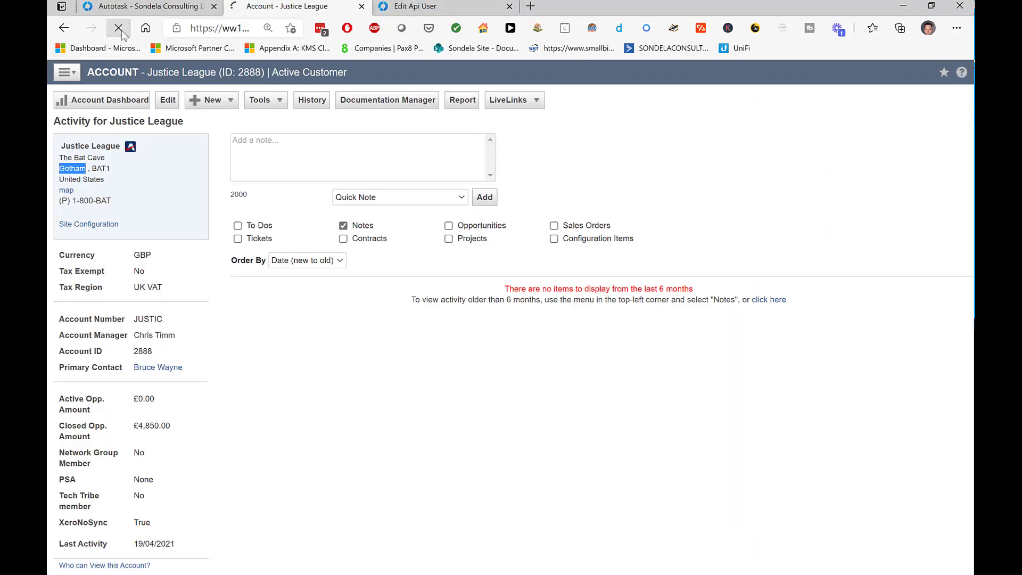
{"action": "left_click", "coordinate": [119, 28]}
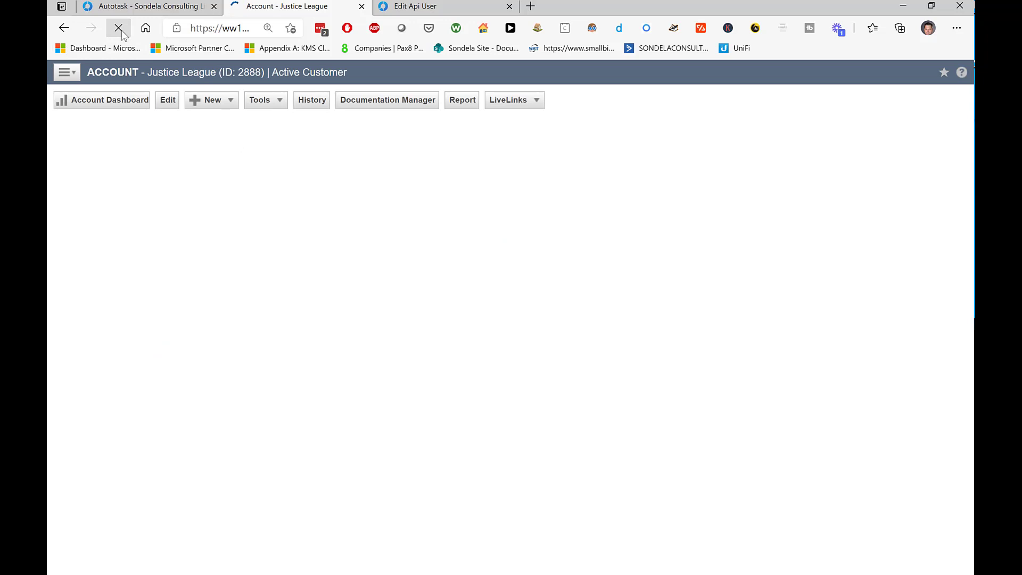